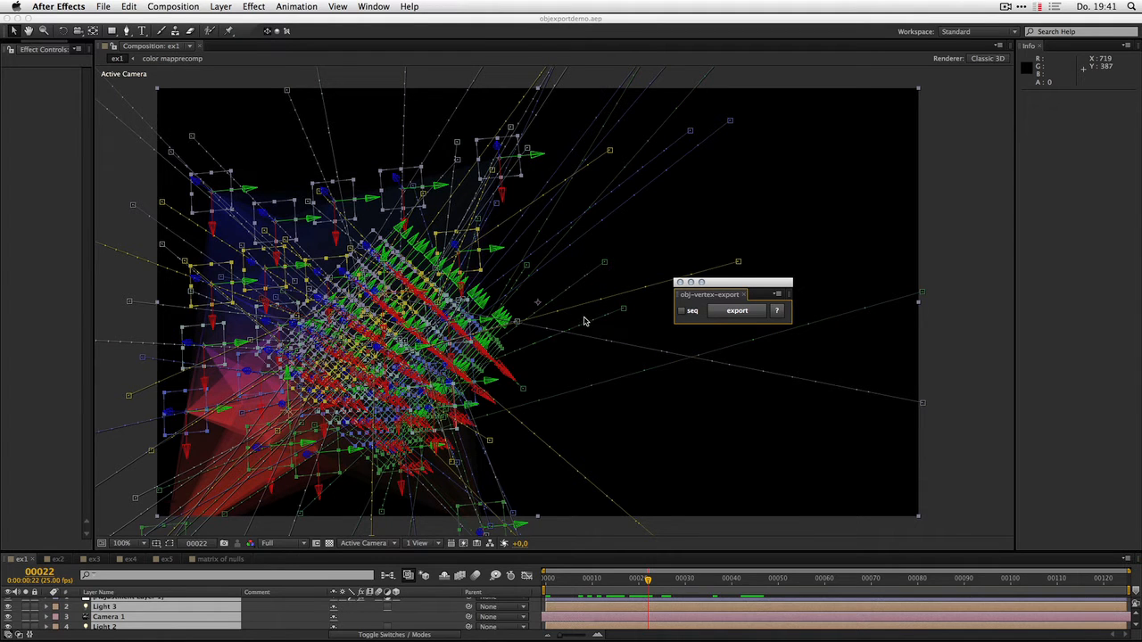
pyautogui.moveTo(587, 326)
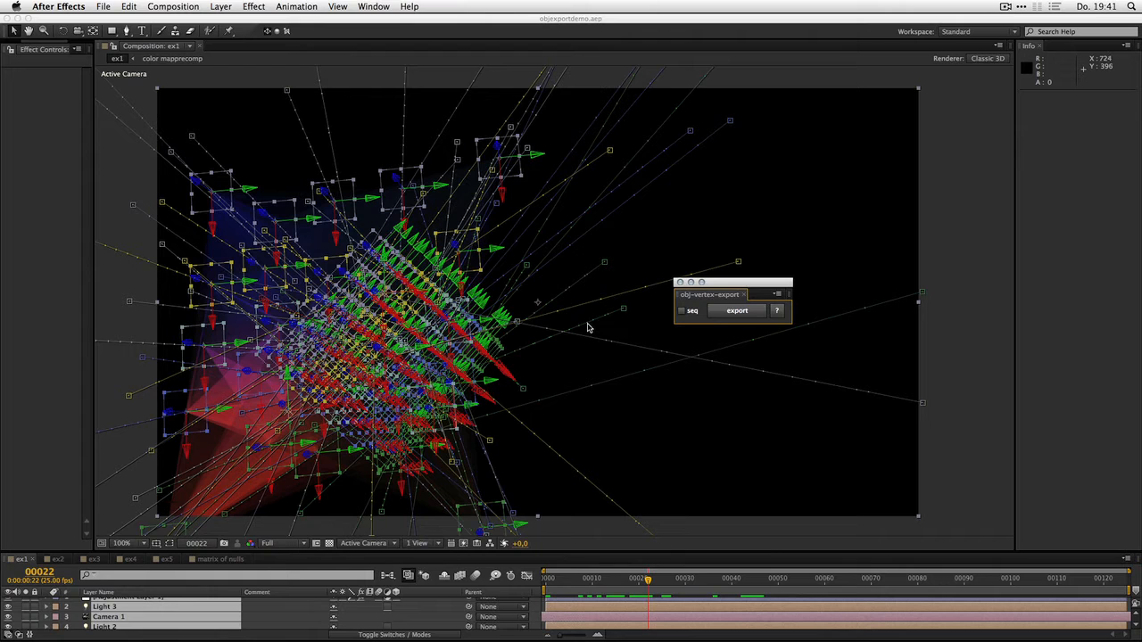
pyautogui.moveTo(590, 332)
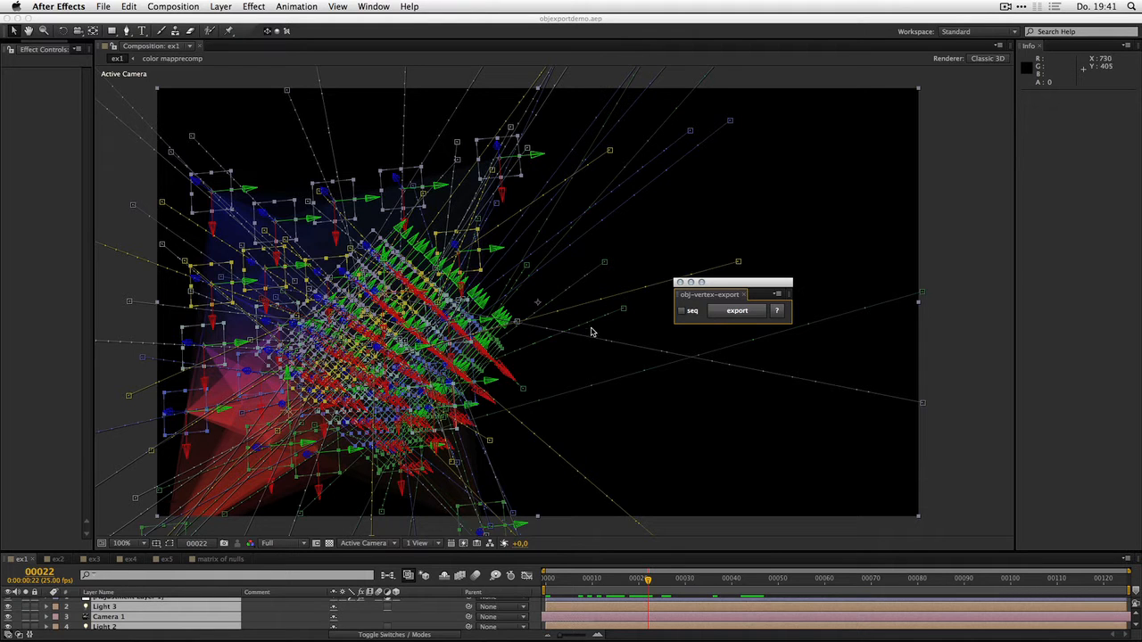
pyautogui.moveTo(596, 333)
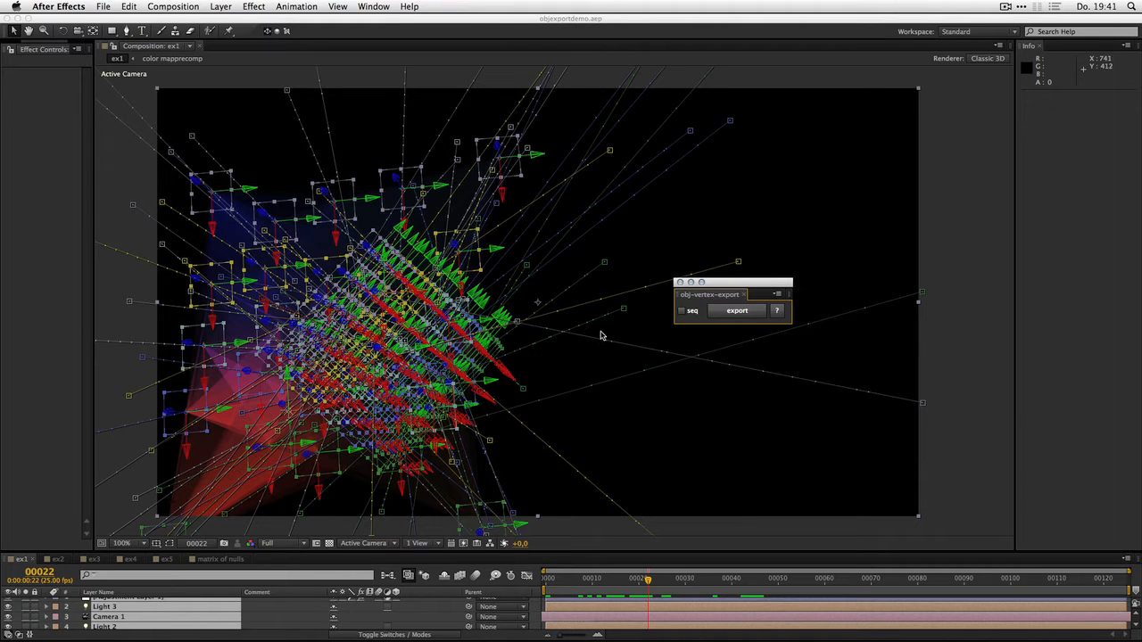
pyautogui.moveTo(596, 332)
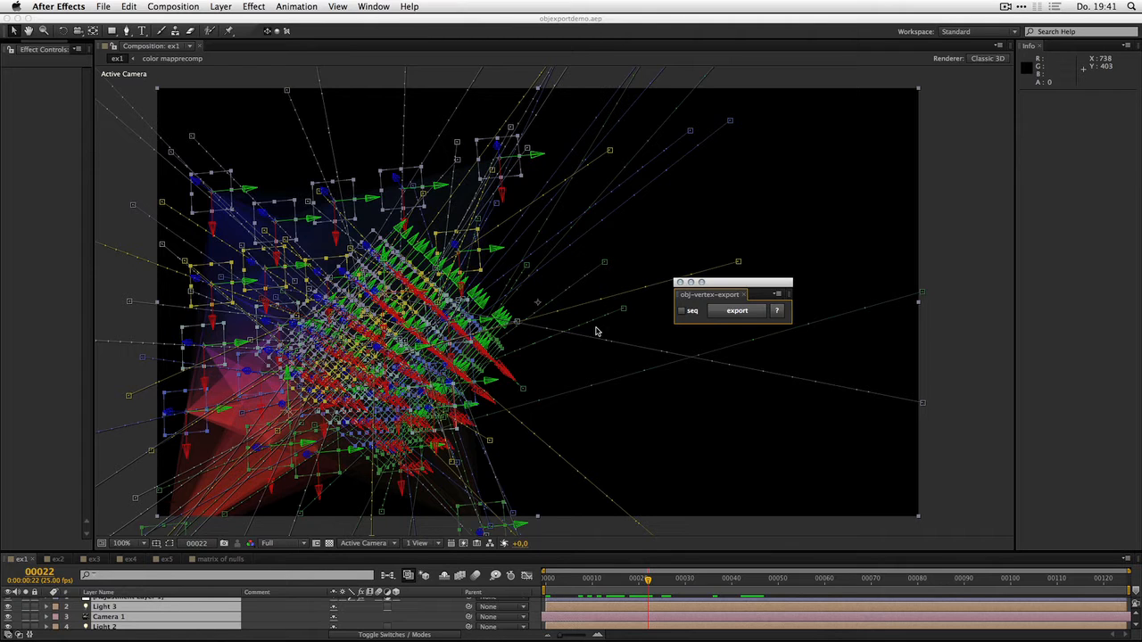
pyautogui.moveTo(632, 395)
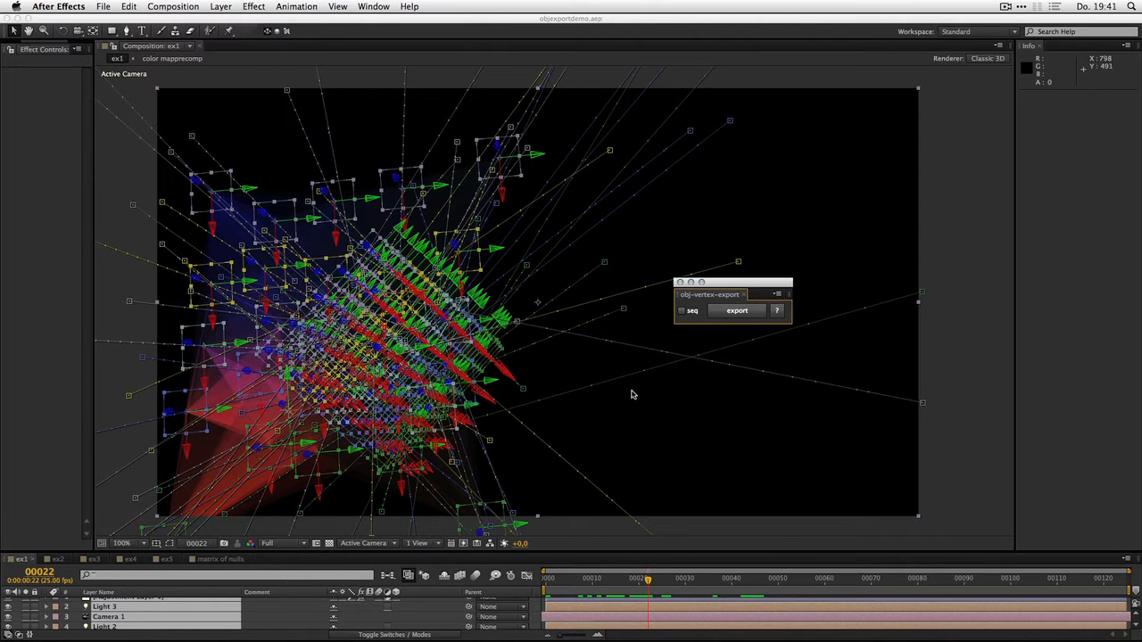
pyautogui.moveTo(633, 398)
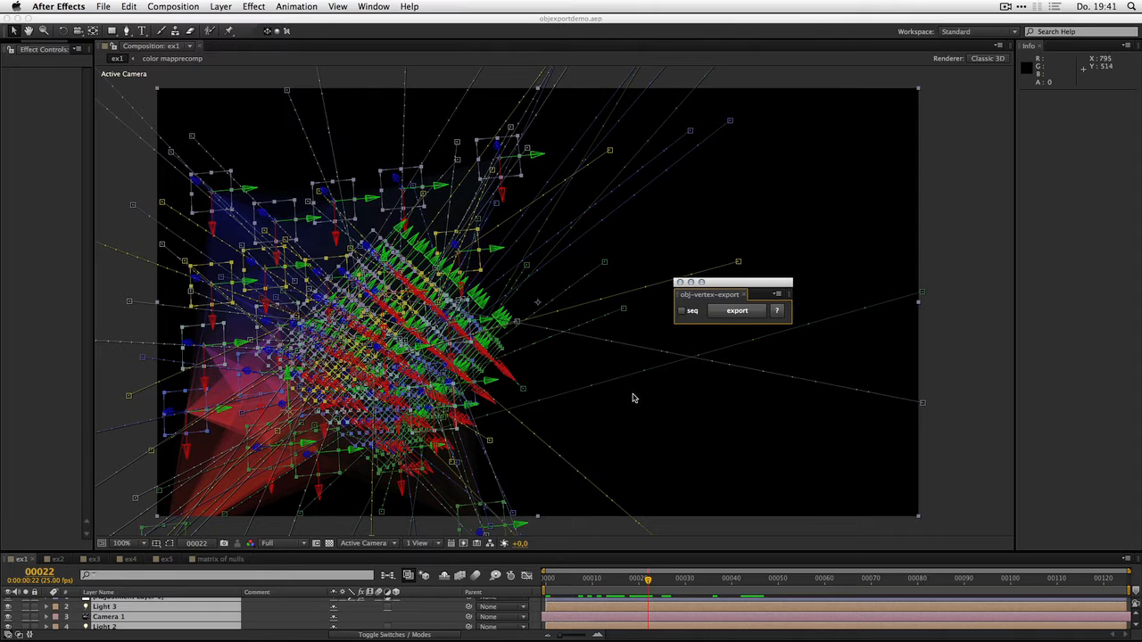
pyautogui.moveTo(633, 405)
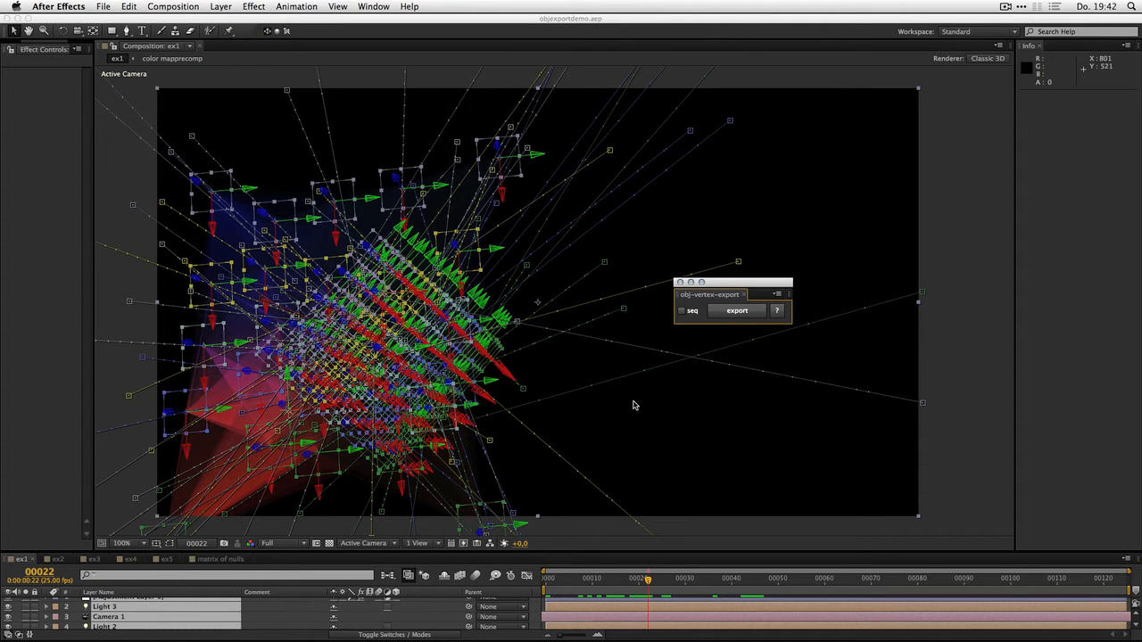
pyautogui.moveTo(640, 411)
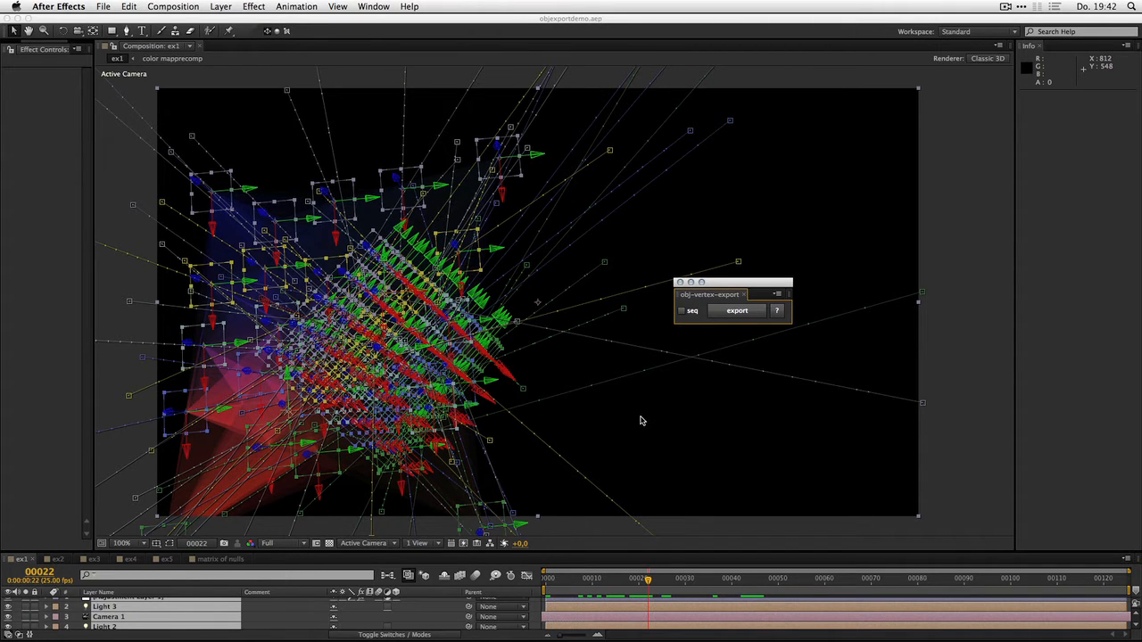
pyautogui.moveTo(648, 432)
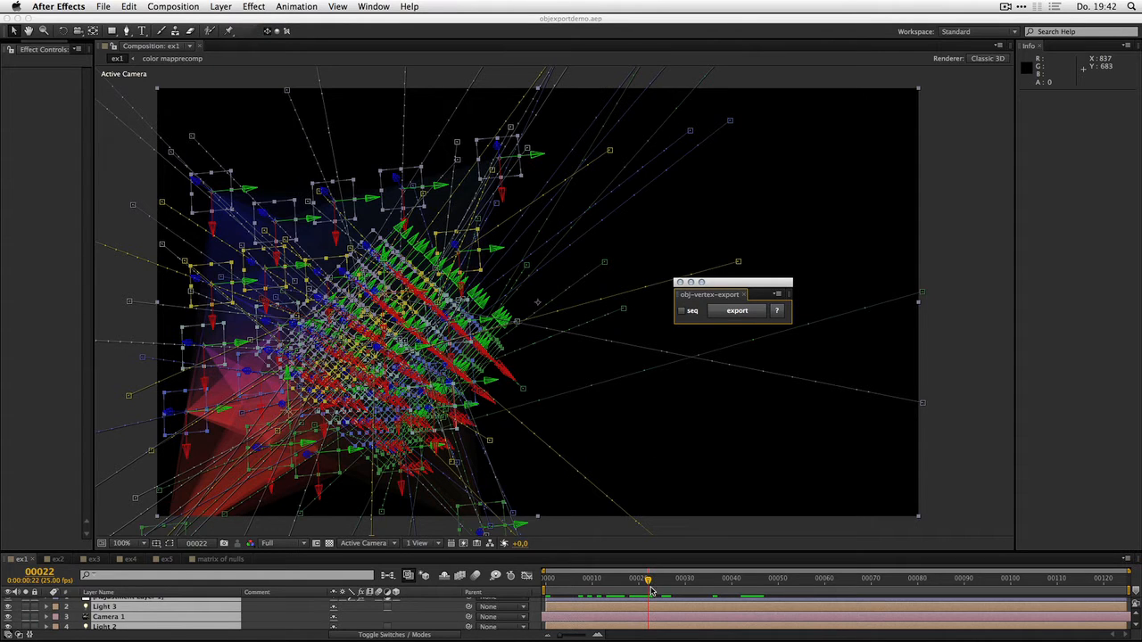
pyautogui.moveTo(629, 586)
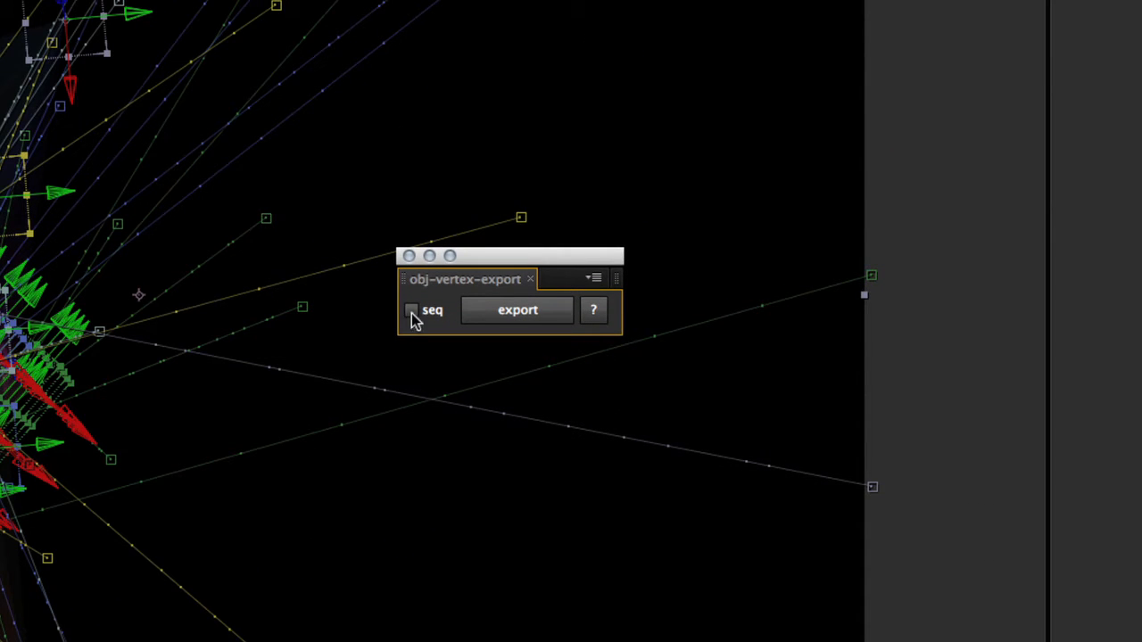
# - Toggle the seq (OBJ sequence) checkbox on and back off, then bring up the script's help notes
pyautogui.click(413, 309)
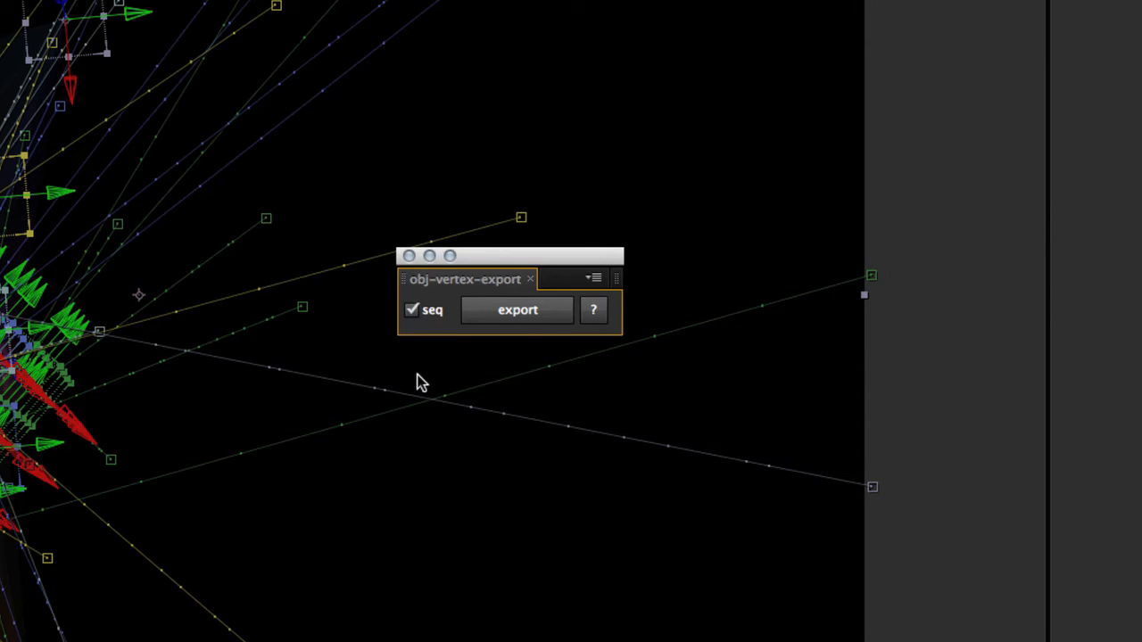
pyautogui.moveTo(424, 370)
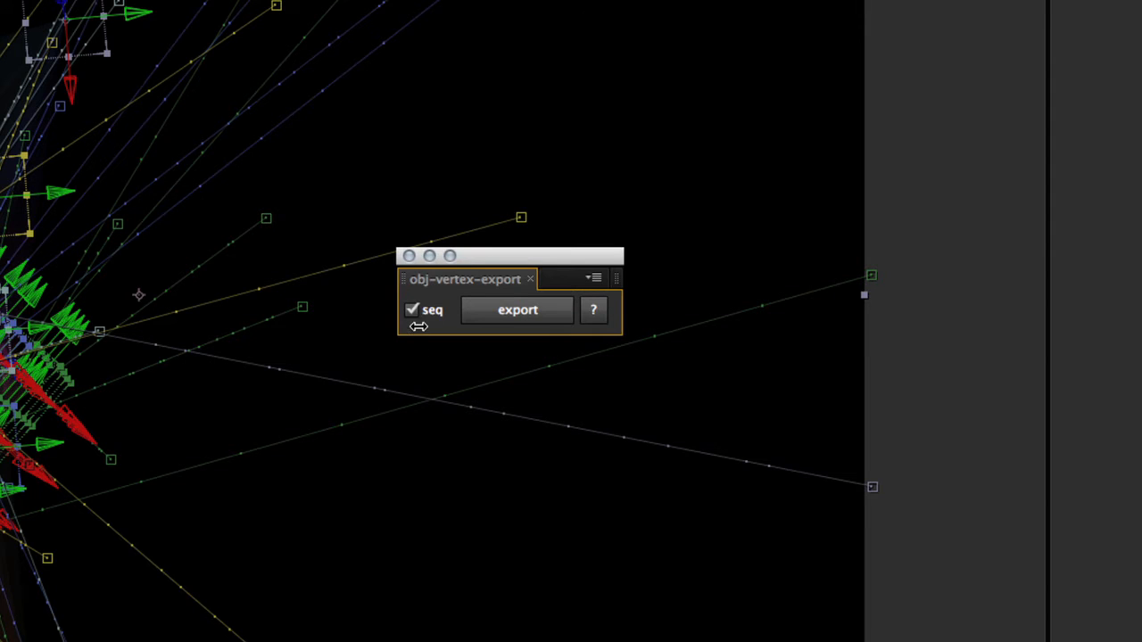
pyautogui.click(411, 310)
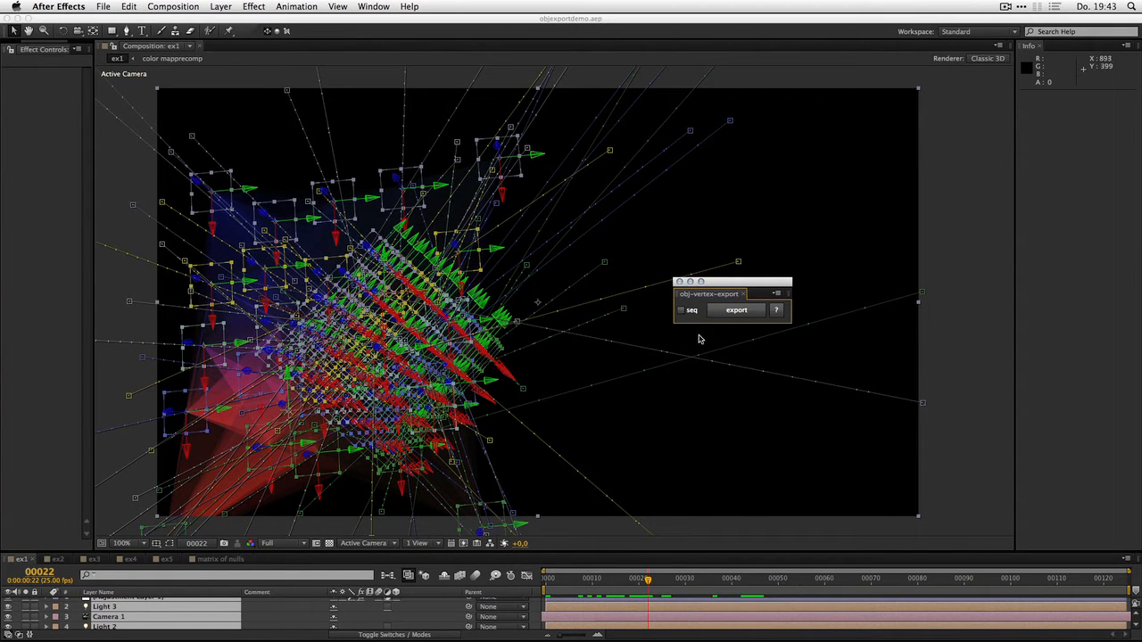
pyautogui.moveTo(776, 315)
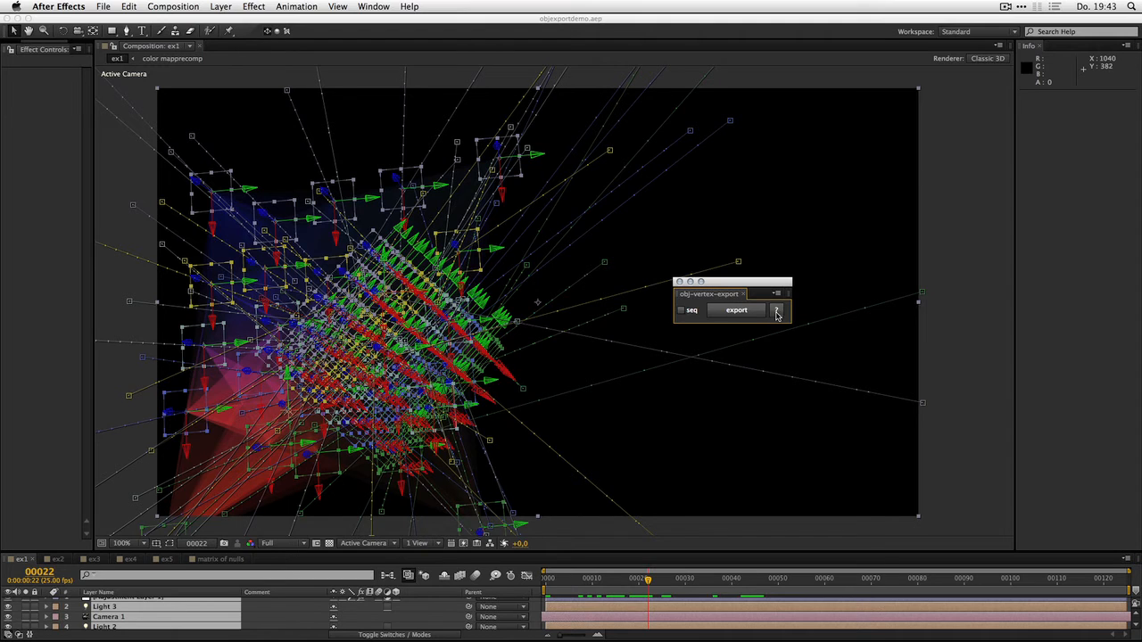
pyautogui.click(776, 309)
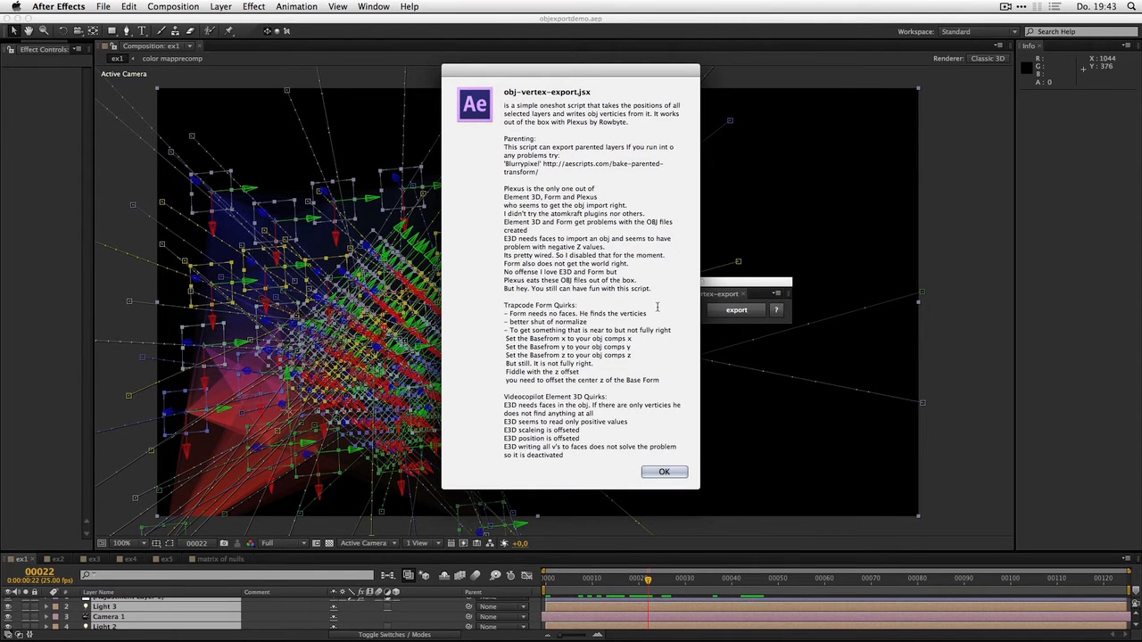
pyautogui.moveTo(649, 341)
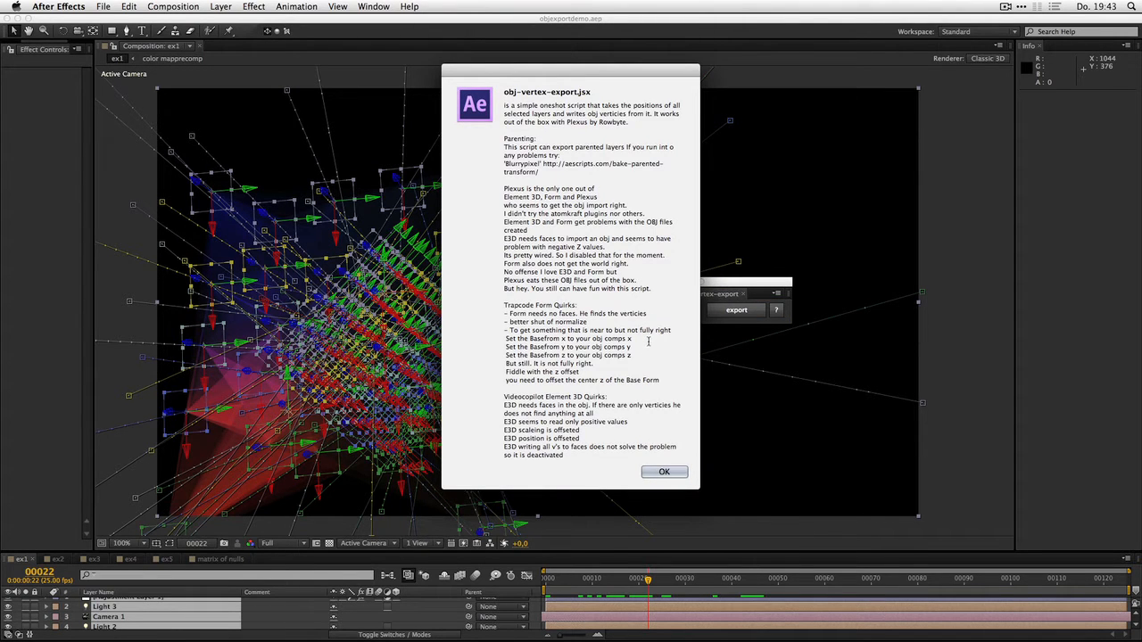
pyautogui.moveTo(654, 421)
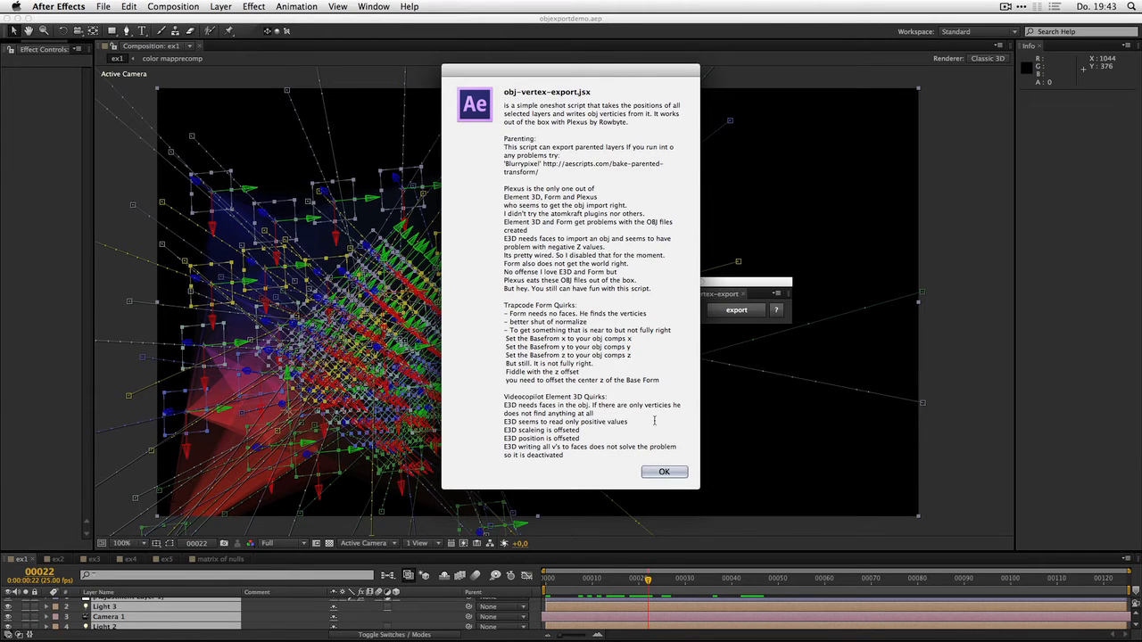
# - Dismiss the obj-vertex-export.jsx help dialog with OK
pyautogui.click(664, 471)
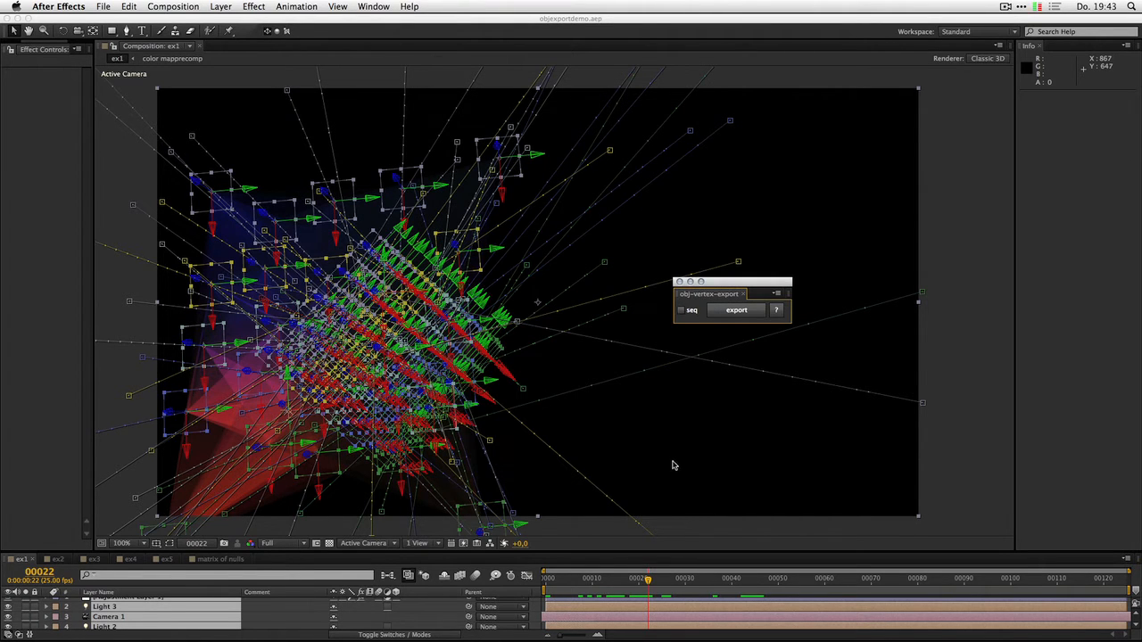
pyautogui.moveTo(664, 460)
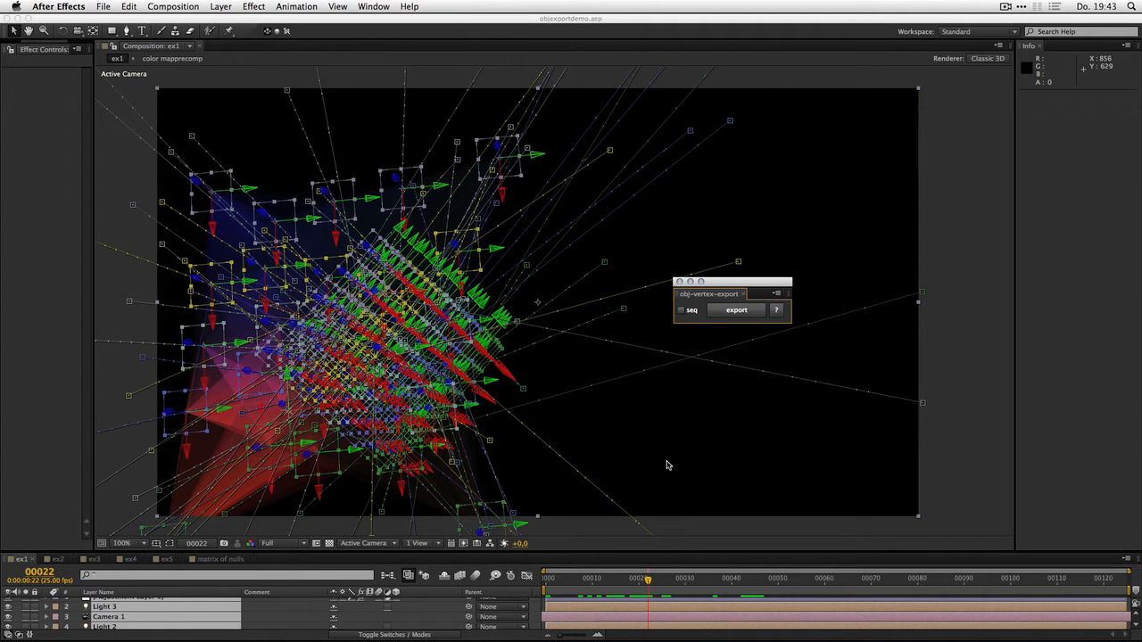
pyautogui.moveTo(670, 468)
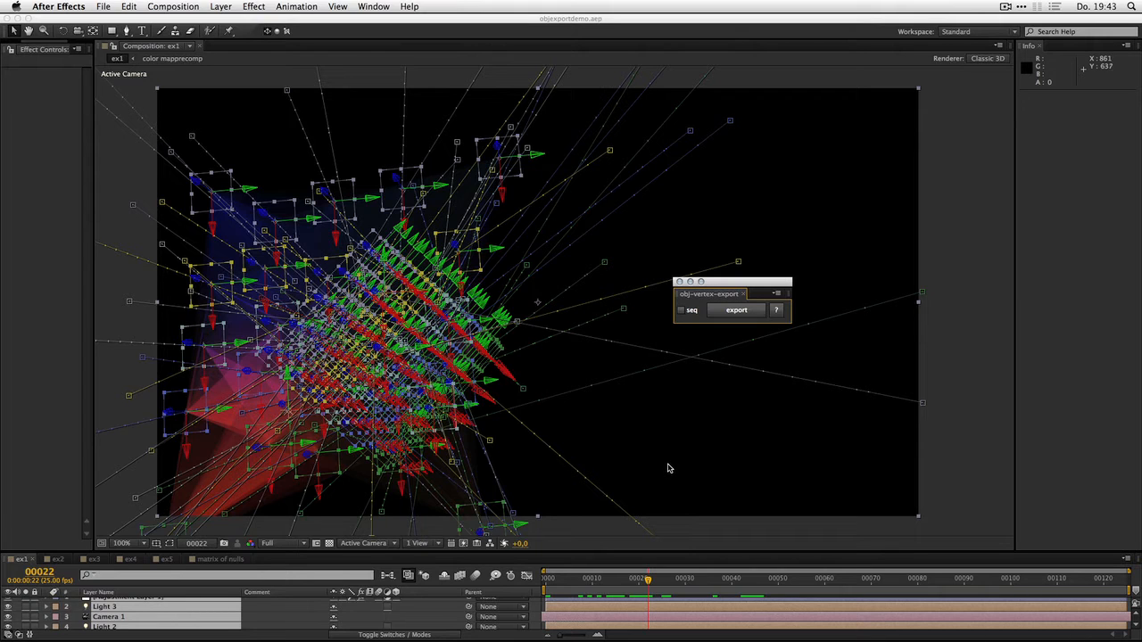
pyautogui.moveTo(670, 470)
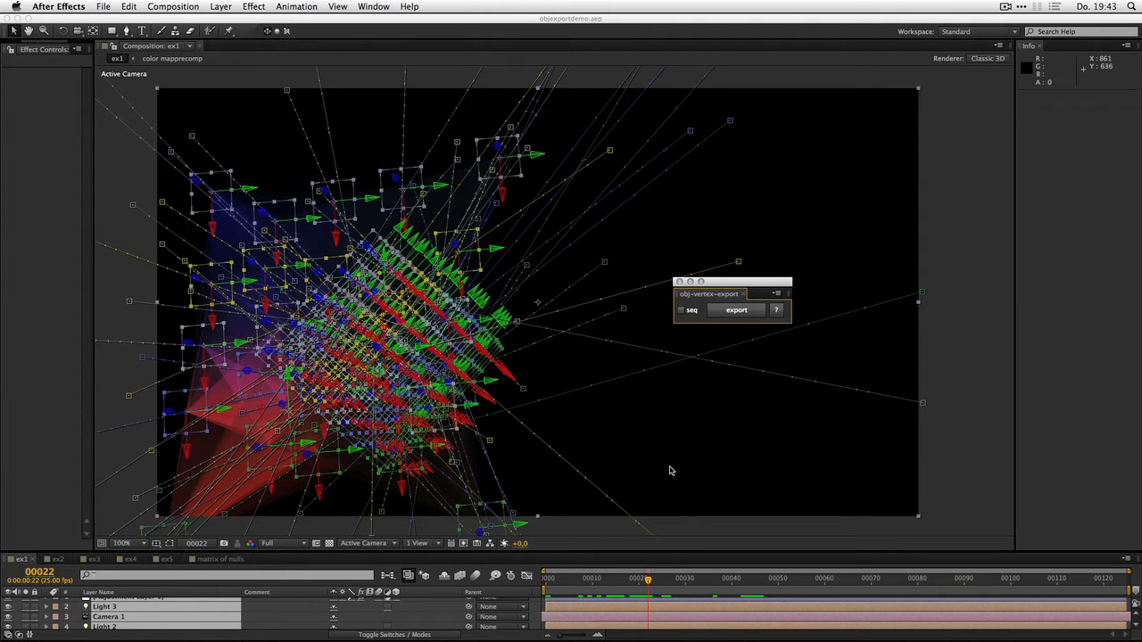
pyautogui.moveTo(676, 476)
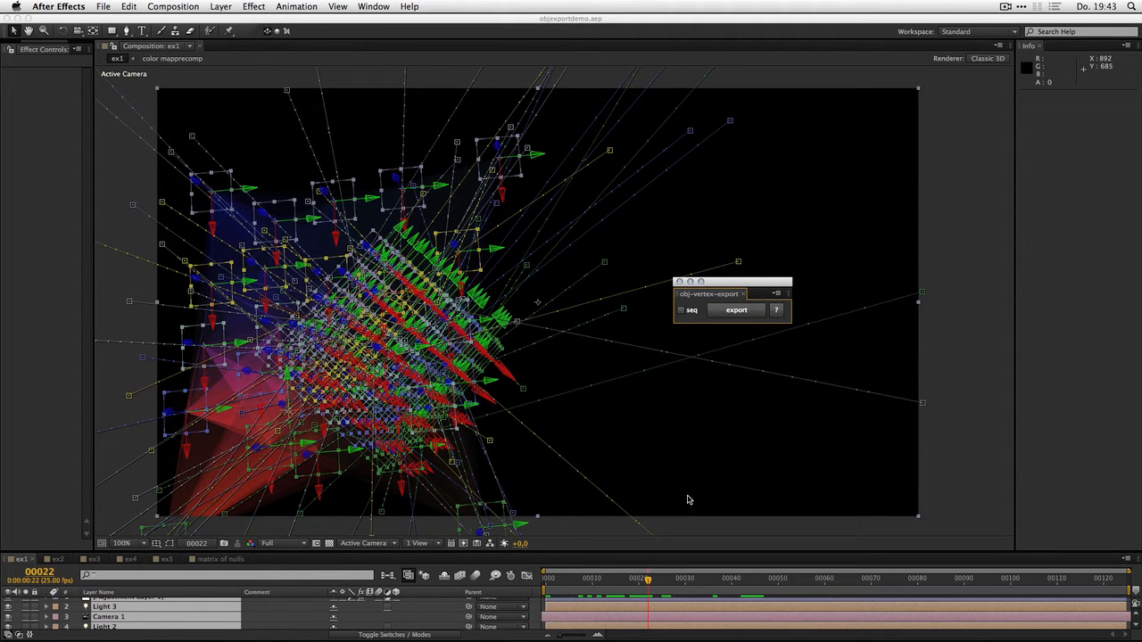
pyautogui.moveTo(691, 509)
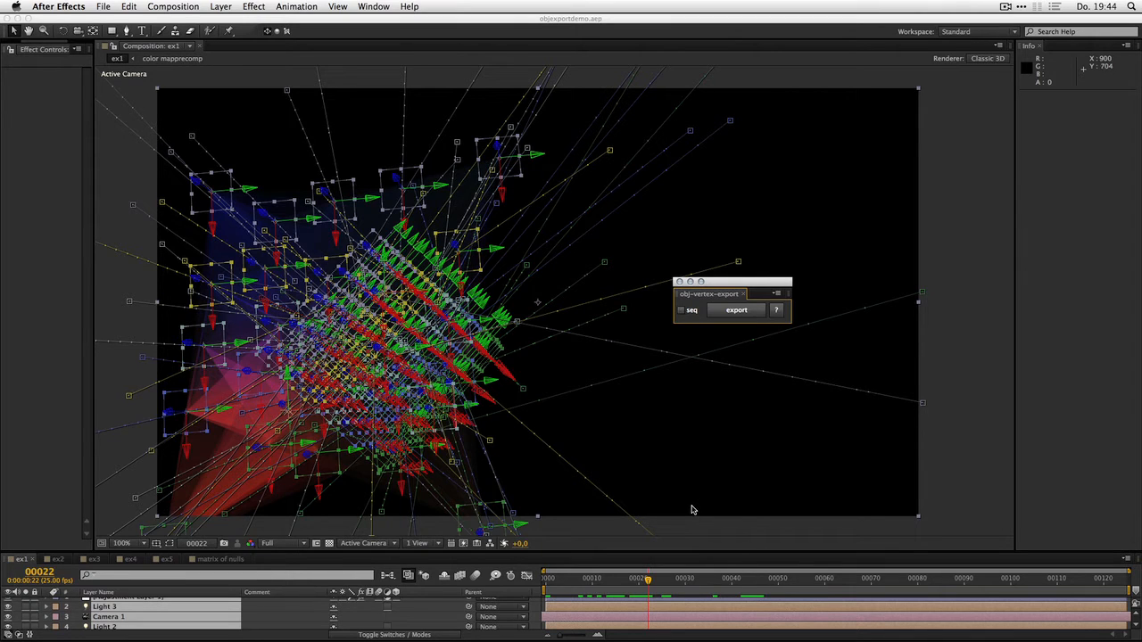
pyautogui.moveTo(695, 510)
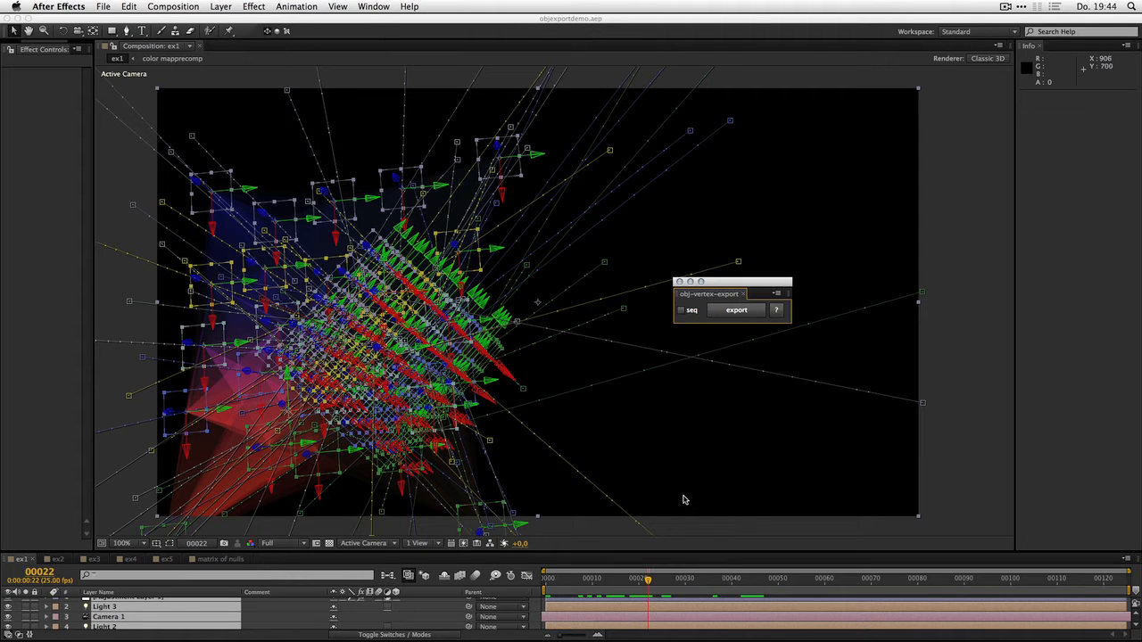
pyautogui.moveTo(707, 504)
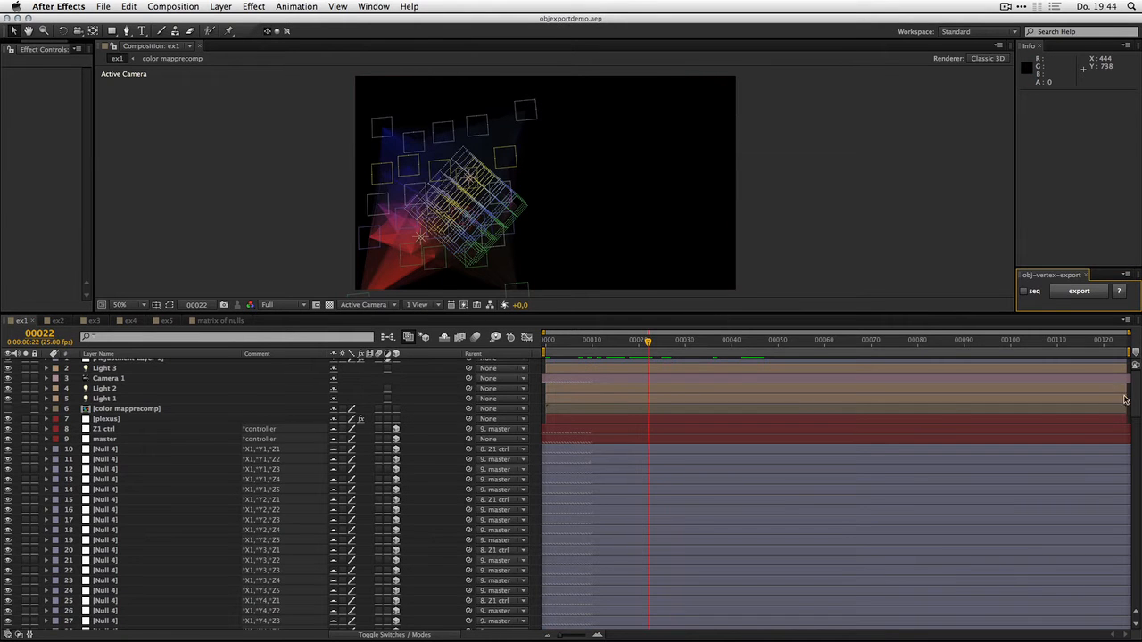
# - Scrub the ex1 timeline through several frames to preview the Plexus surfaces, ending at frame 30
pyautogui.scroll(-3)
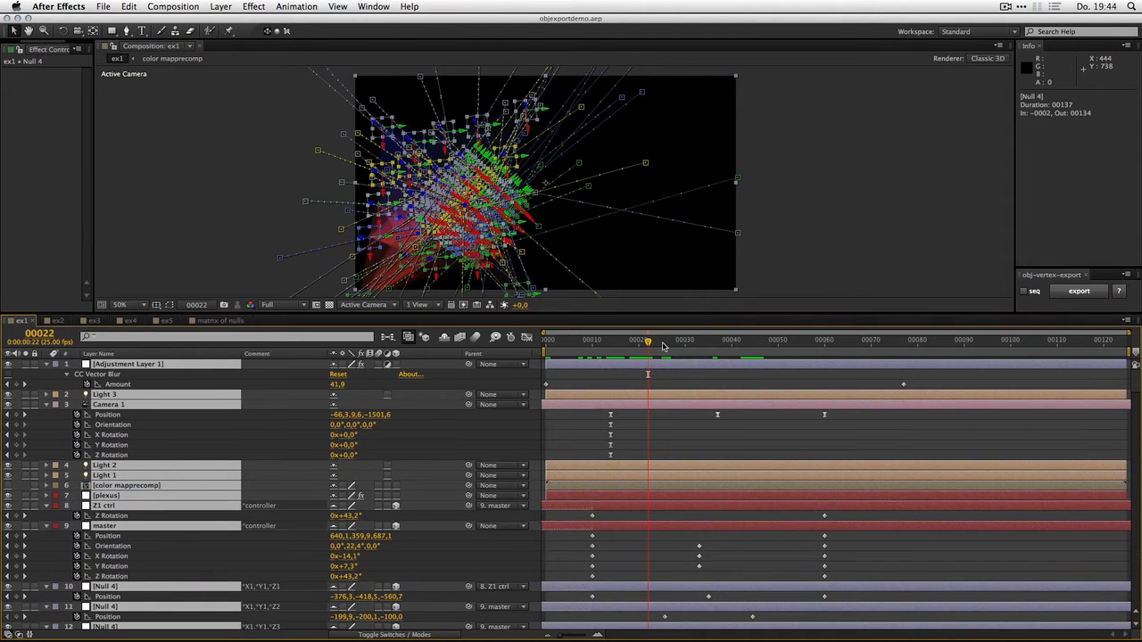
pyautogui.click(871, 340)
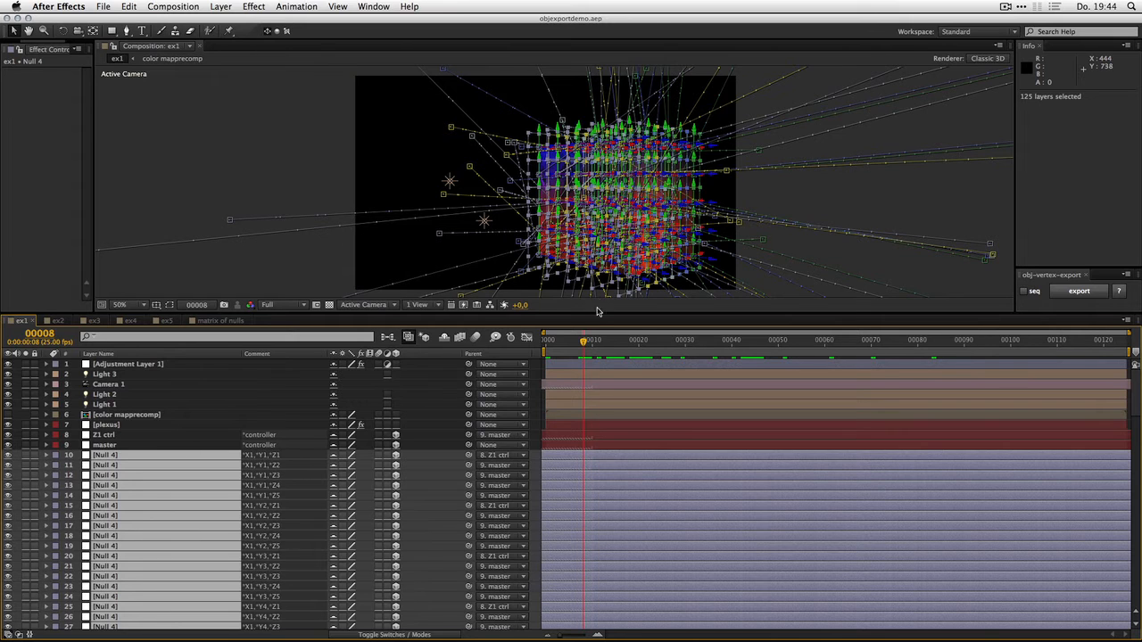
pyautogui.click(651, 341)
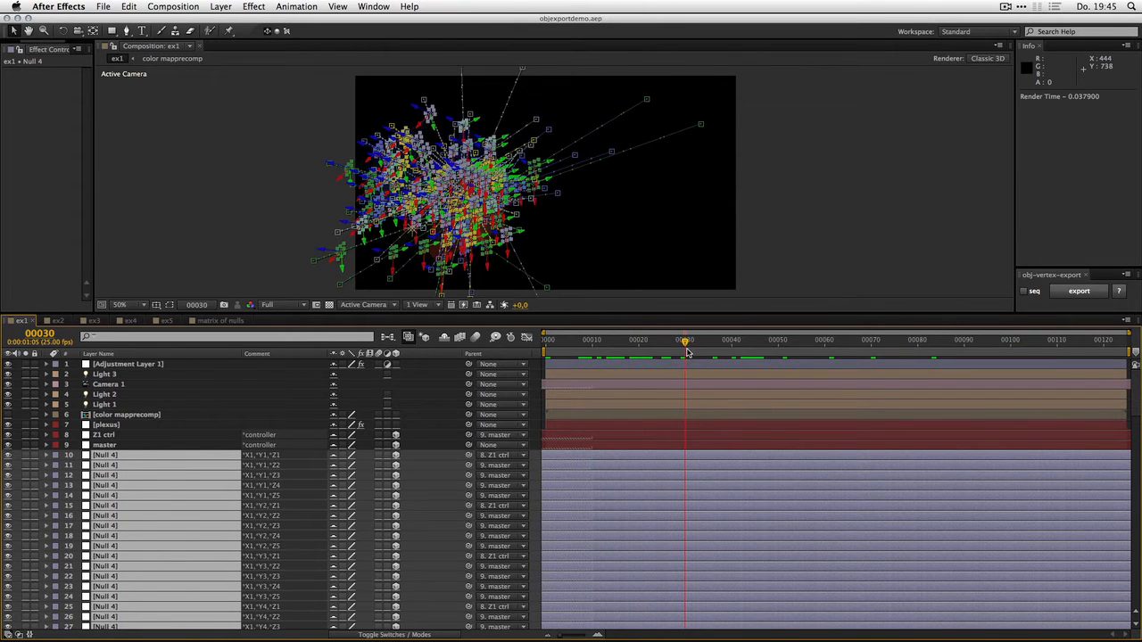
pyautogui.click(716, 341)
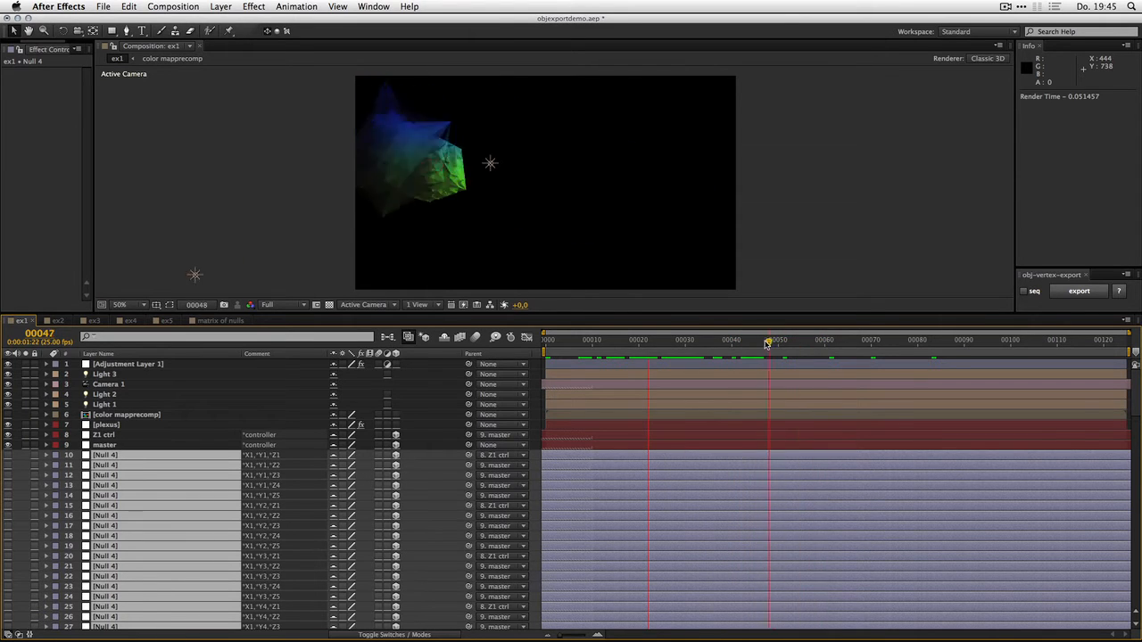
pyautogui.click(686, 340)
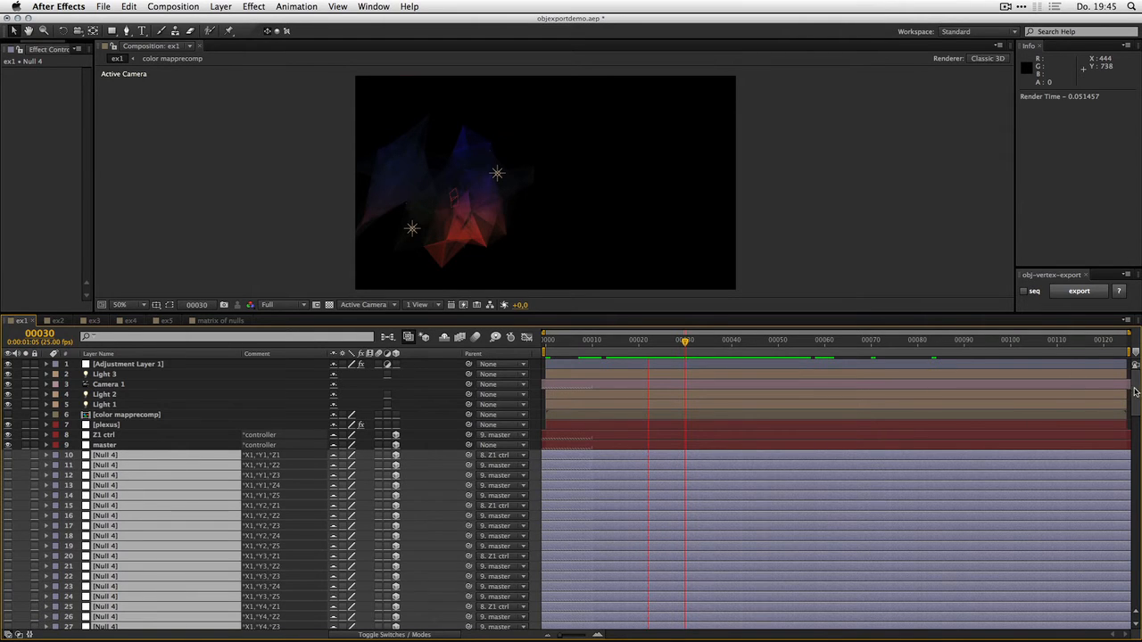
pyautogui.scroll(-3)
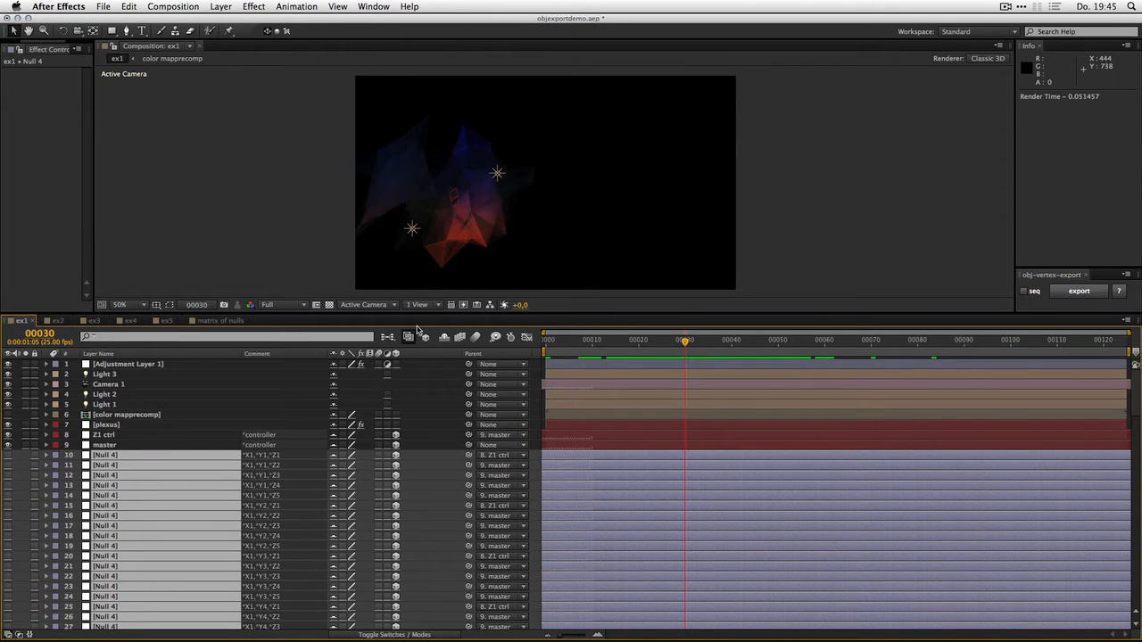
pyautogui.moveTo(188, 404)
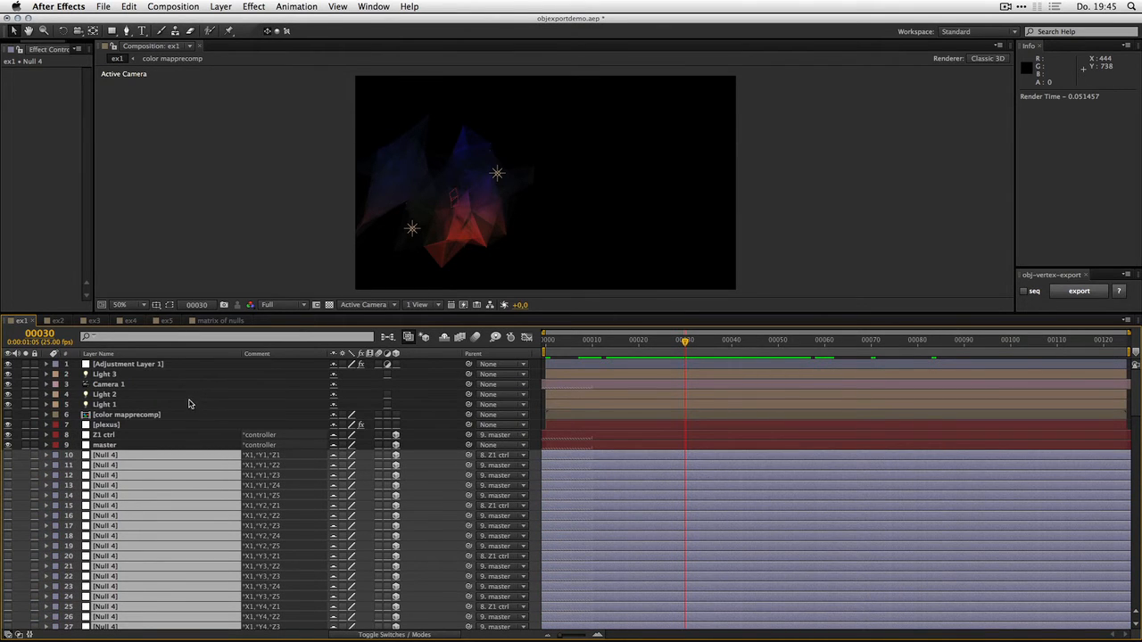
pyautogui.moveTo(248, 387)
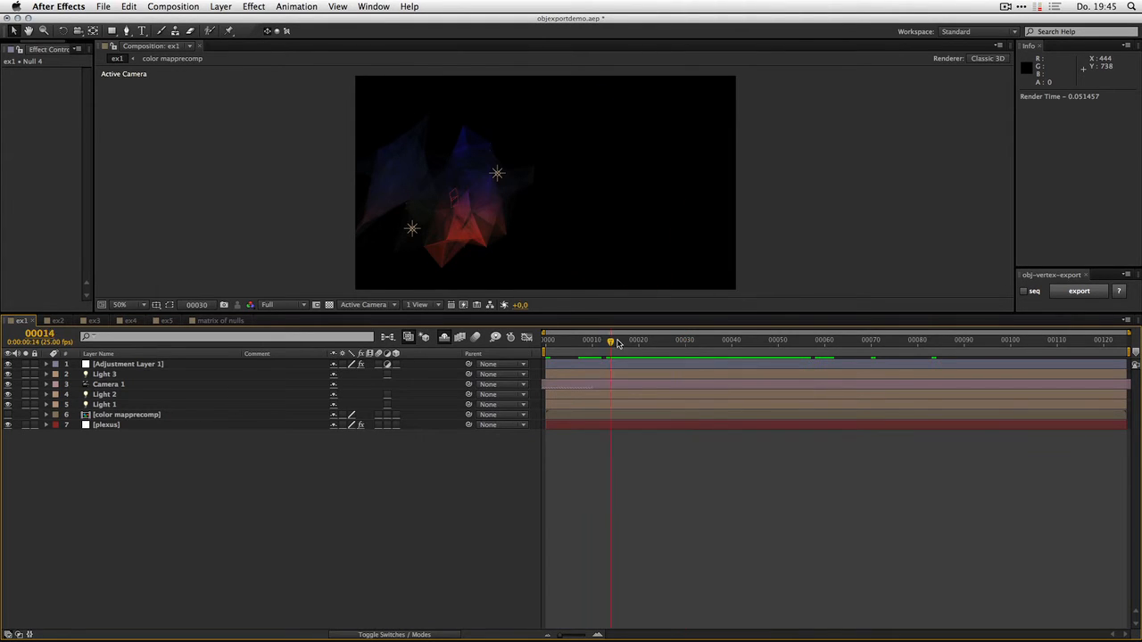
# - Preview the ex2 animation by scrubbing toward its end, then hide its null layers again
pyautogui.click(57, 320)
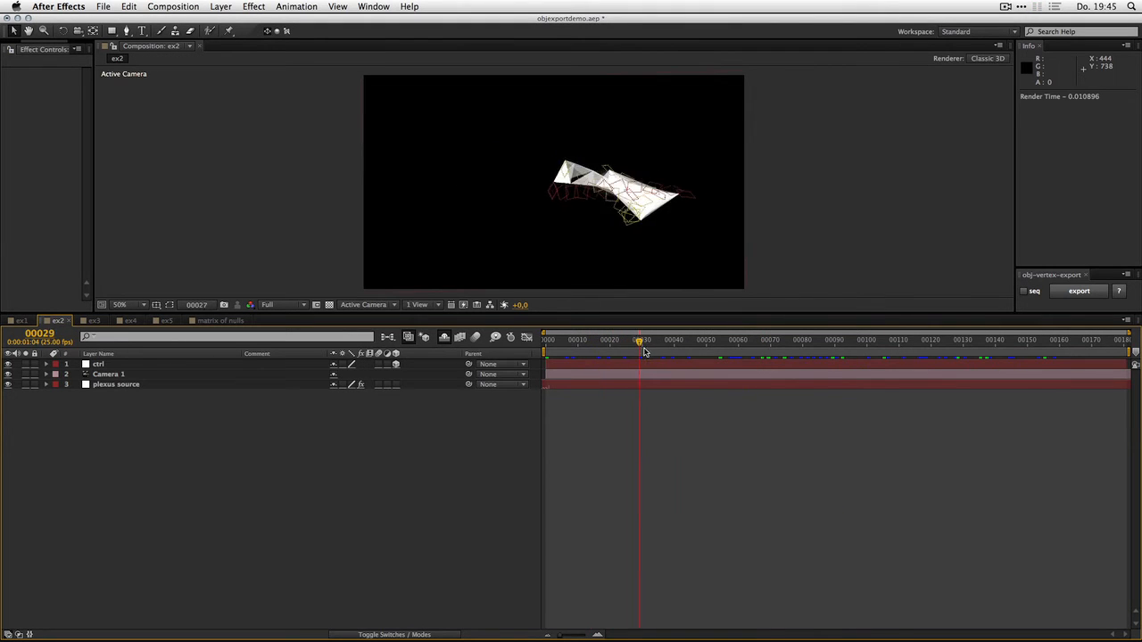
pyautogui.moveTo(638, 344); pyautogui.dragTo(797, 344)
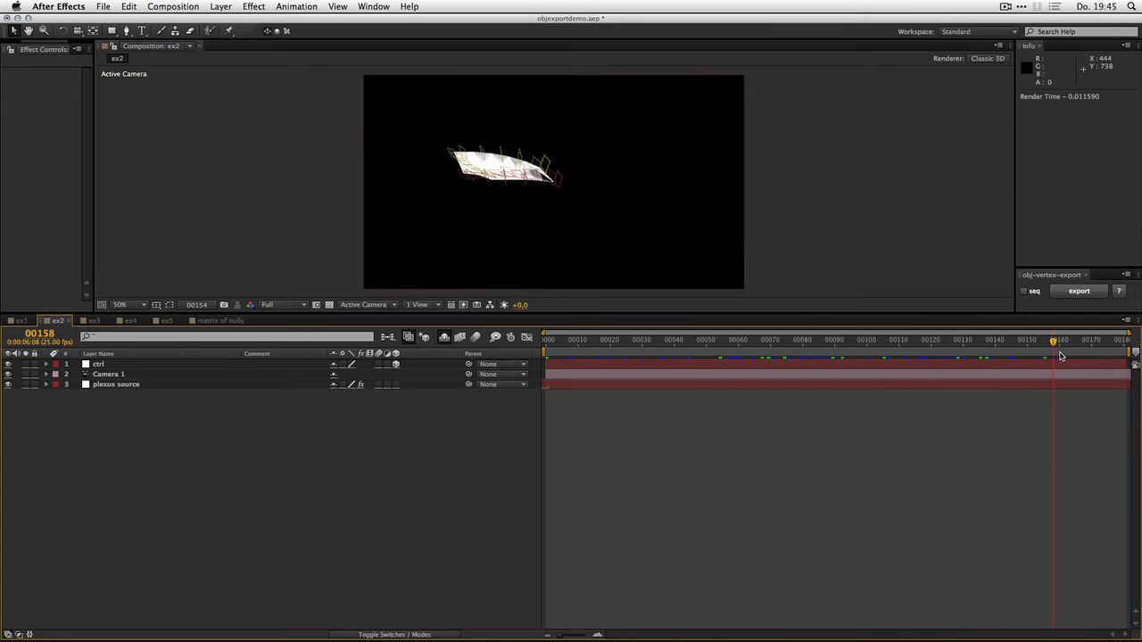
pyautogui.moveTo(1053, 343); pyautogui.dragTo(1117, 344)
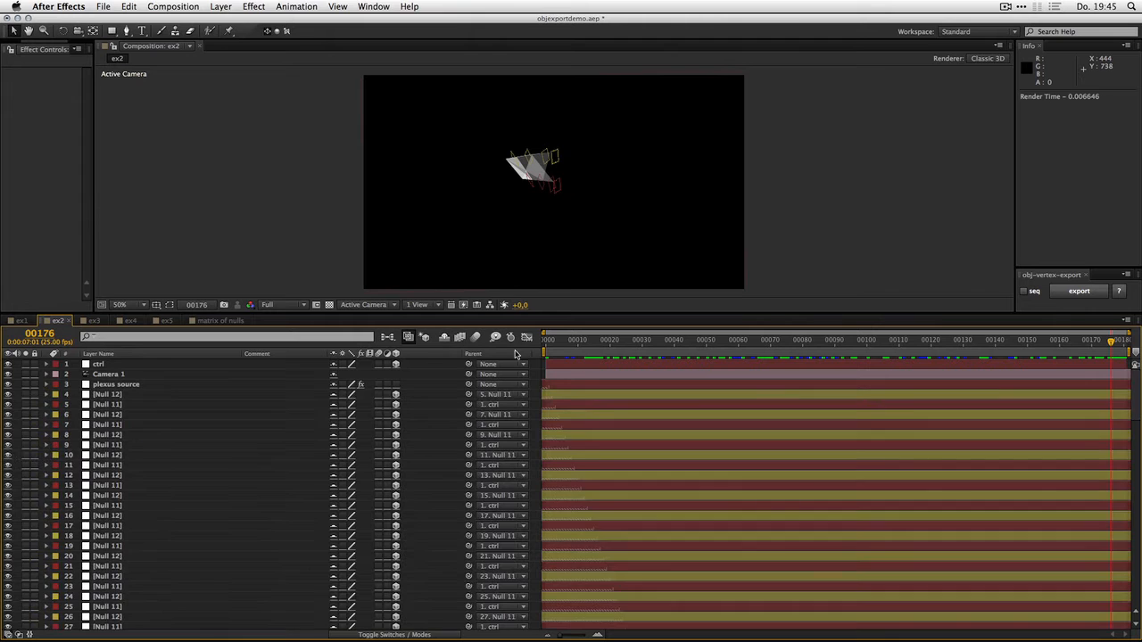
pyautogui.scroll(-3)
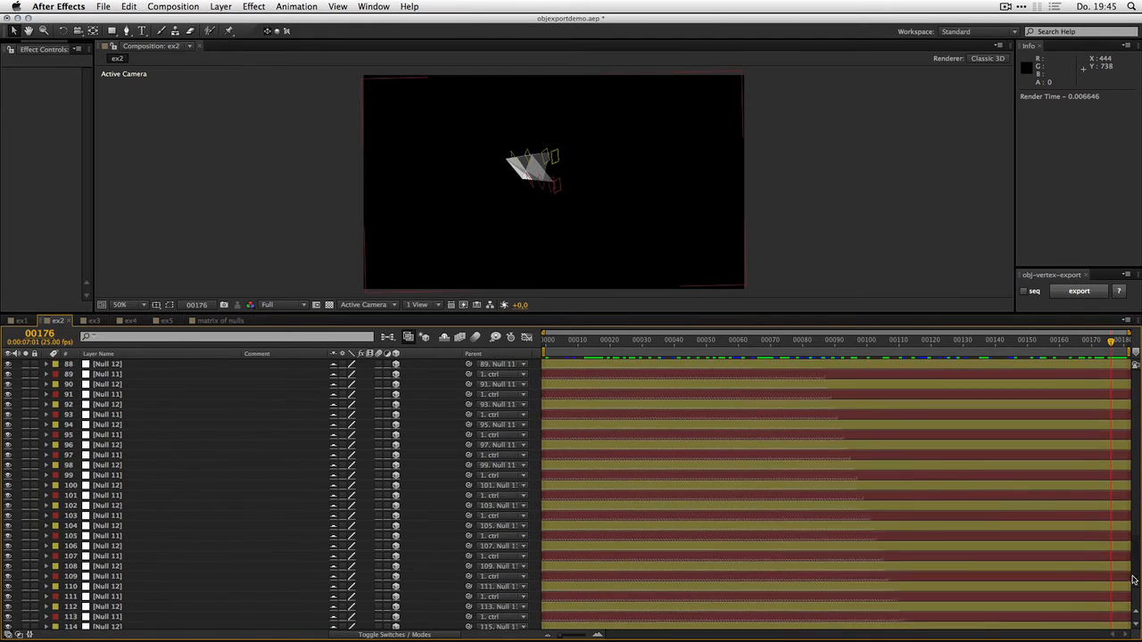
pyautogui.click(602, 340)
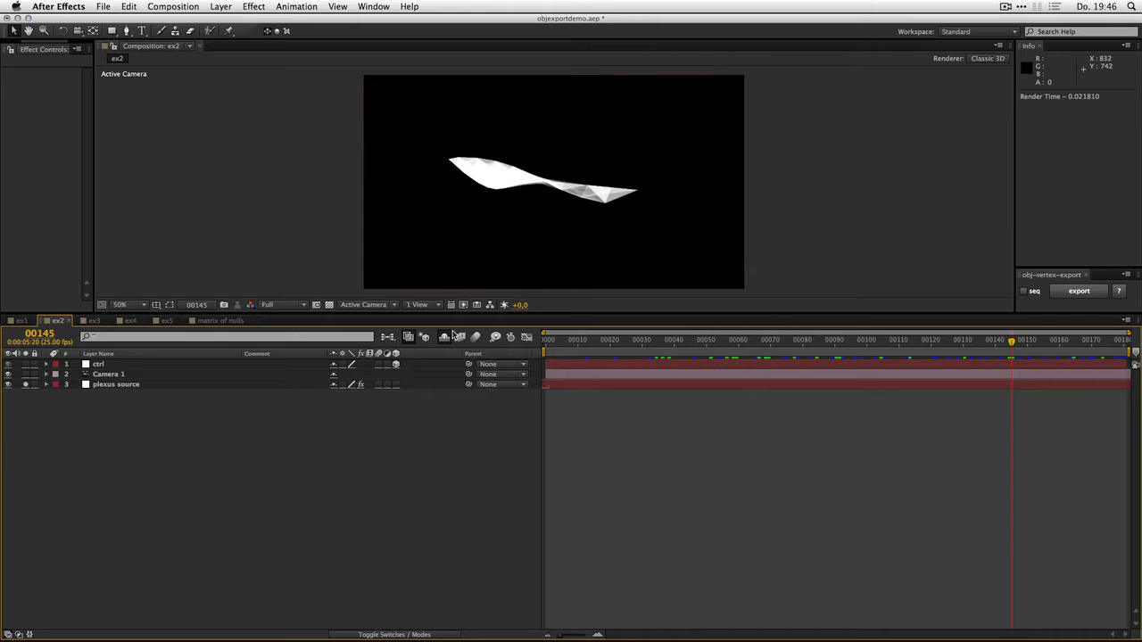
# - Switch to ex3, scrub through its animation from an early frame, then move on to ex4
pyautogui.click(93, 320)
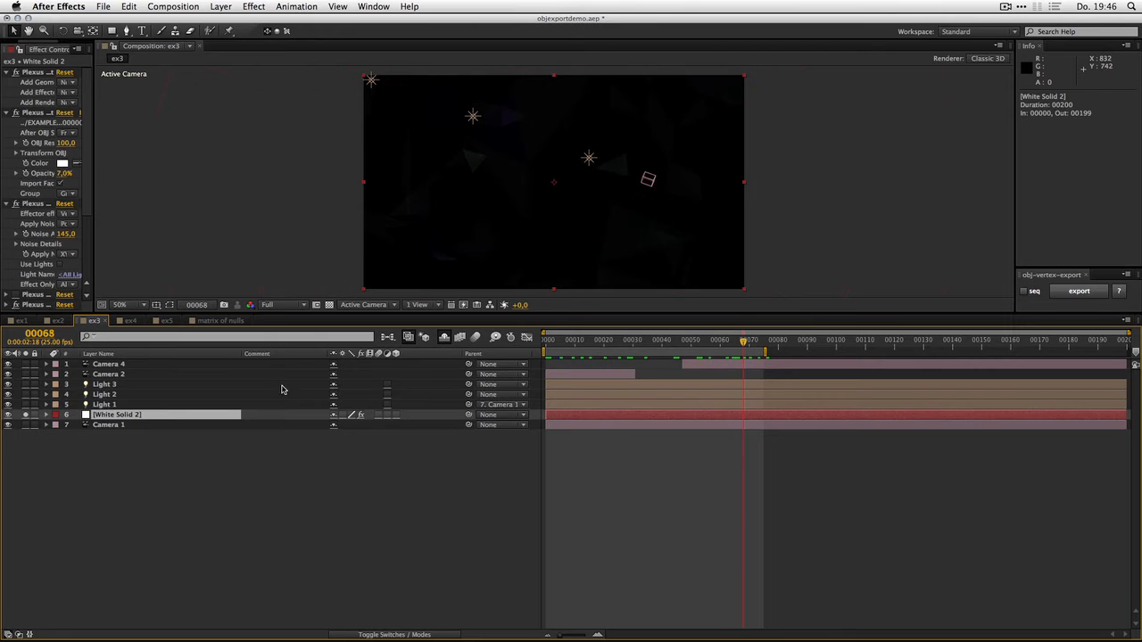
pyautogui.click(601, 340)
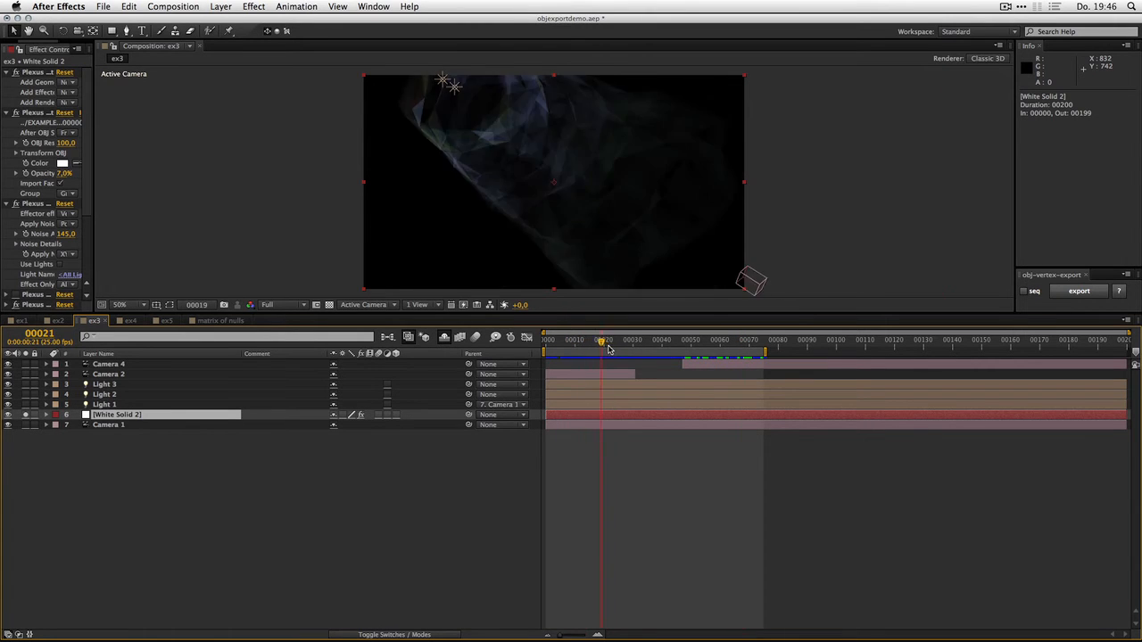
pyautogui.moveTo(601, 344); pyautogui.dragTo(689, 343)
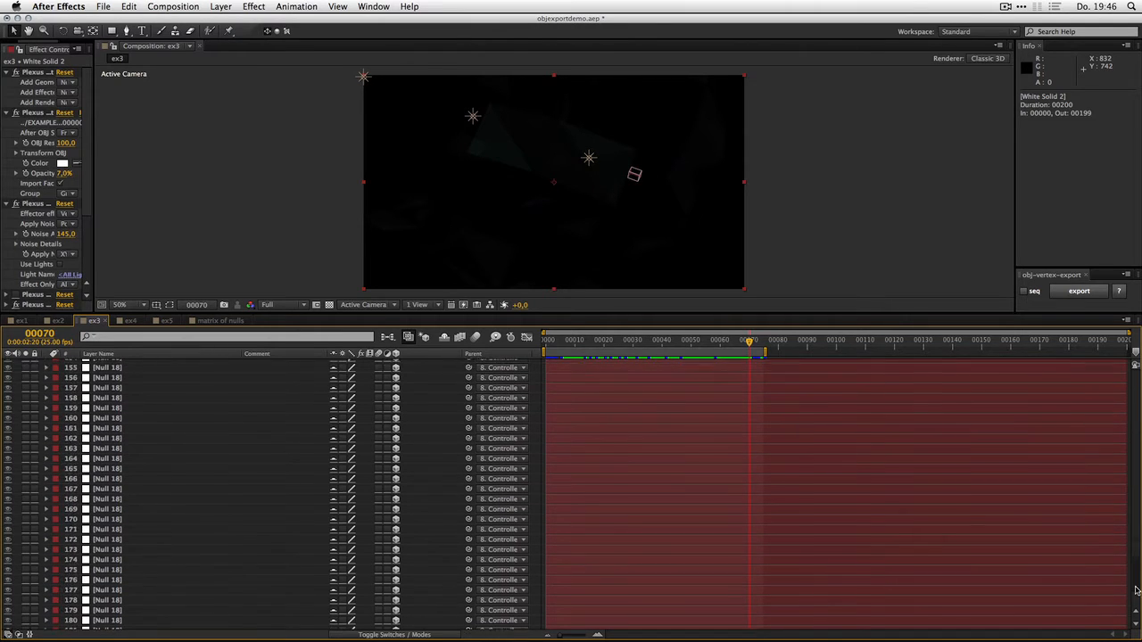
pyautogui.click(132, 320)
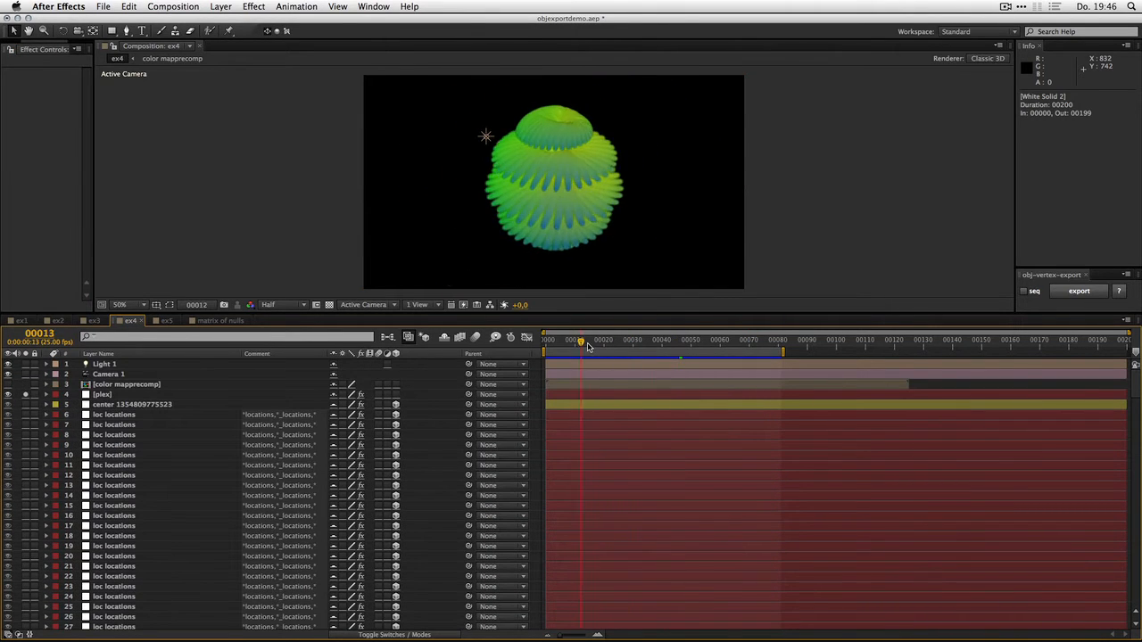
# - Scrub through the ex4 green Plexus sphere animation, then switch to the ex5 comp
pyautogui.moveTo(579, 341); pyautogui.dragTo(727, 340)
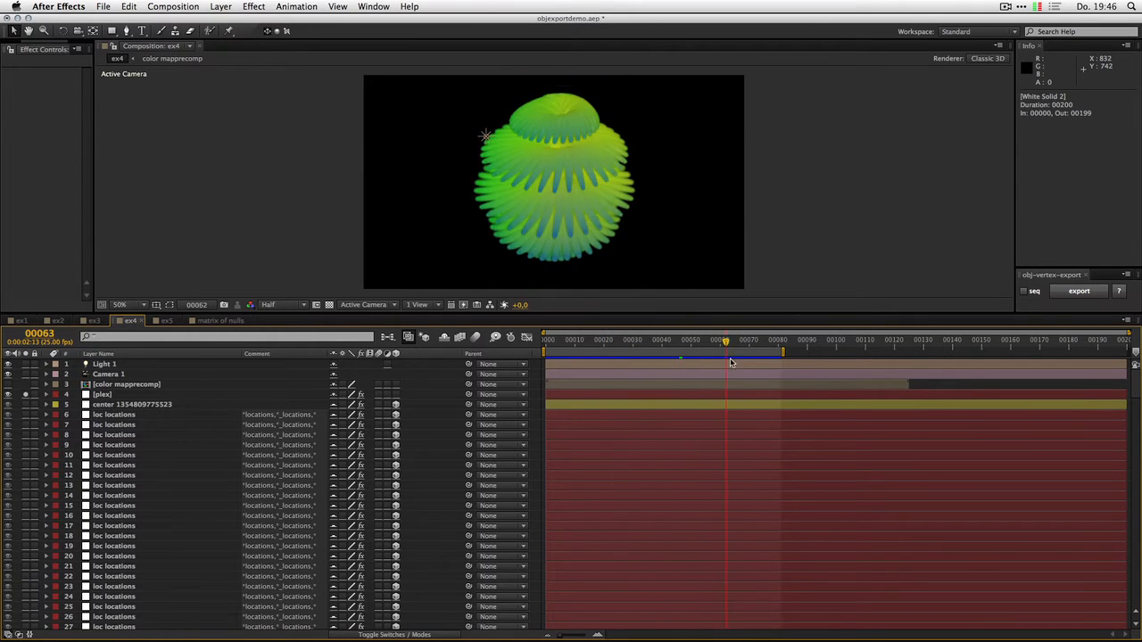
pyautogui.click(161, 320)
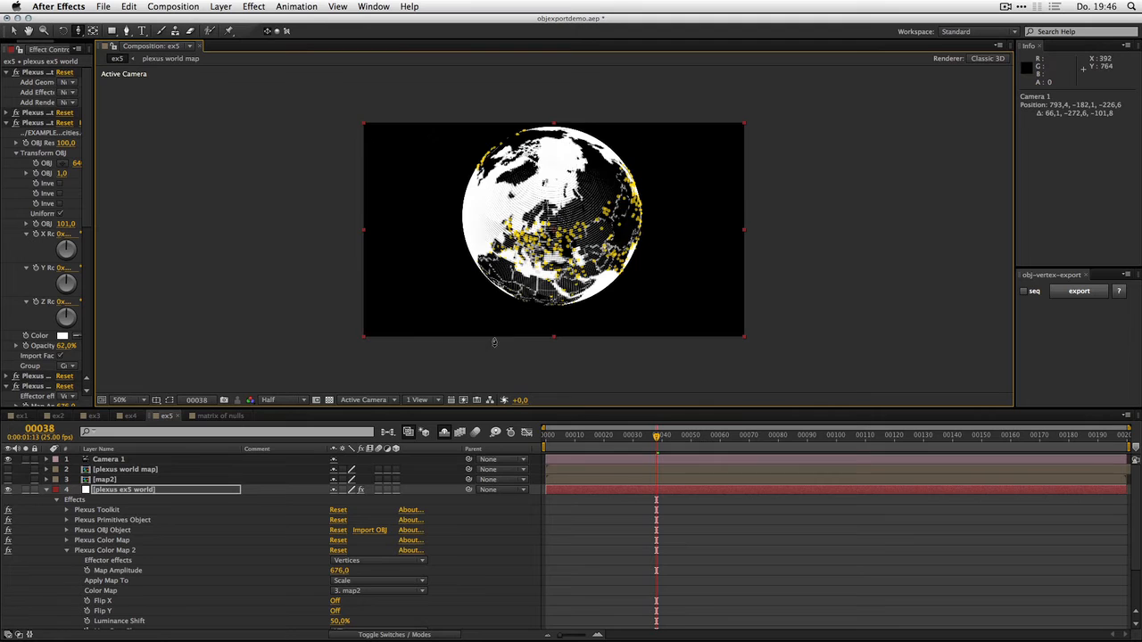
pyautogui.moveTo(537, 438)
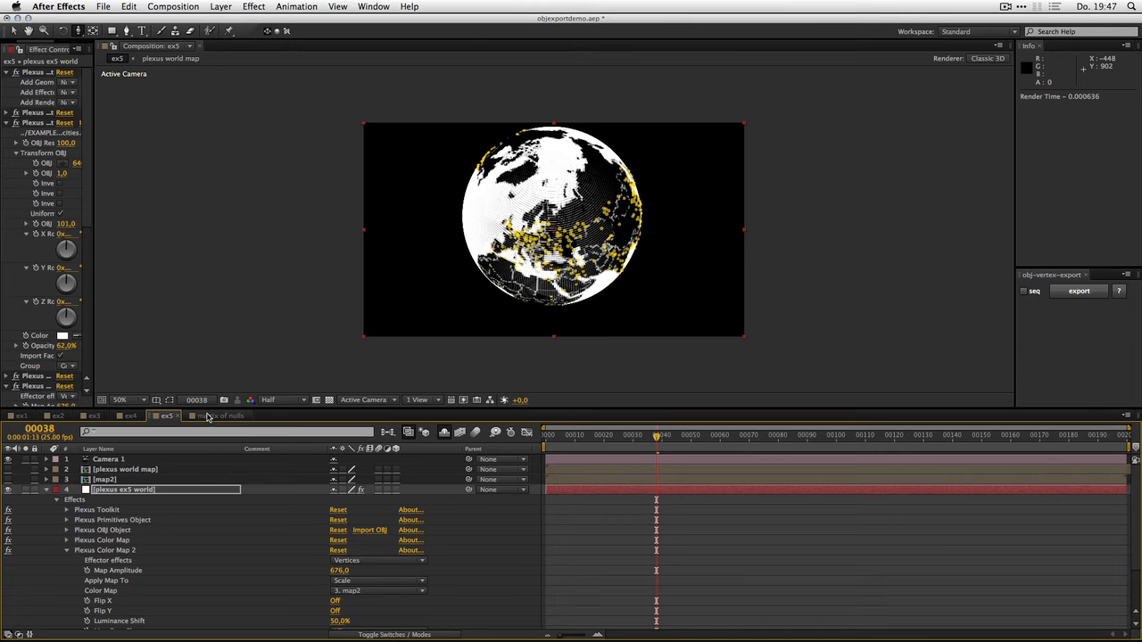
# - Switch from the ex5 world globe comp to the matrix of nulls composition
pyautogui.click(218, 415)
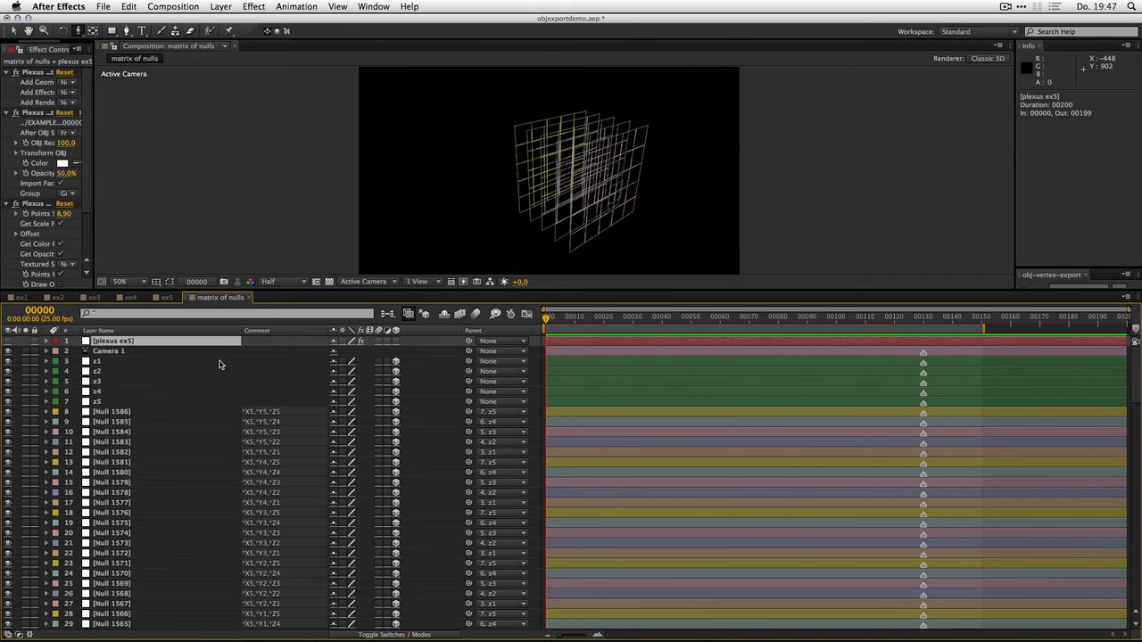
# - Select the first null layer, Null 1586, and scroll down the layer list toward the last null
pyautogui.scroll(-3)
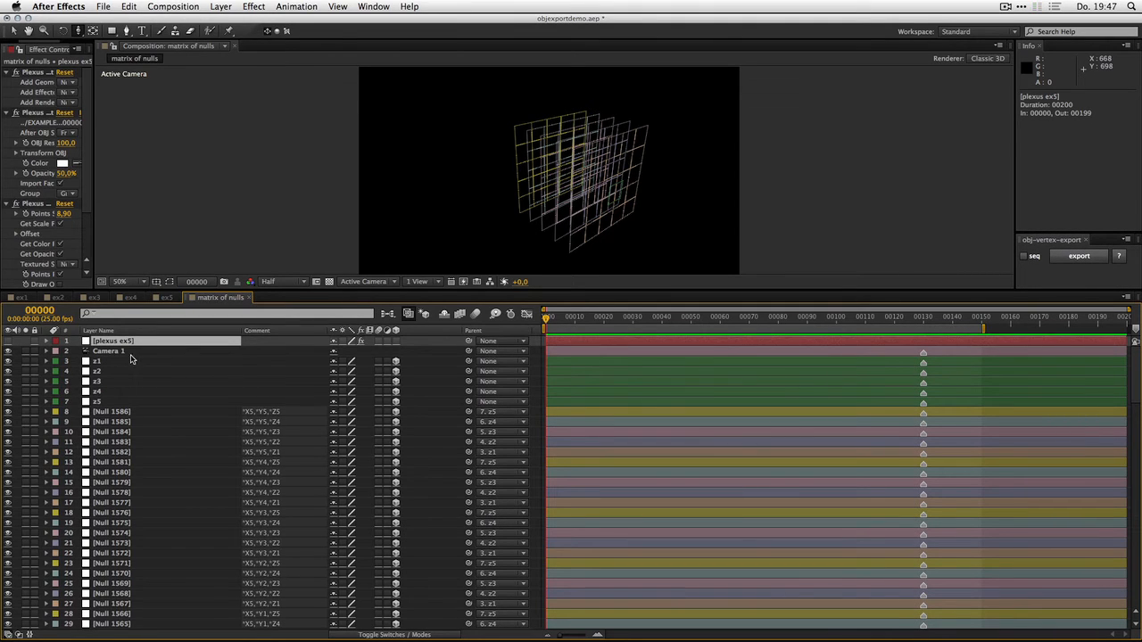
pyautogui.click(112, 411)
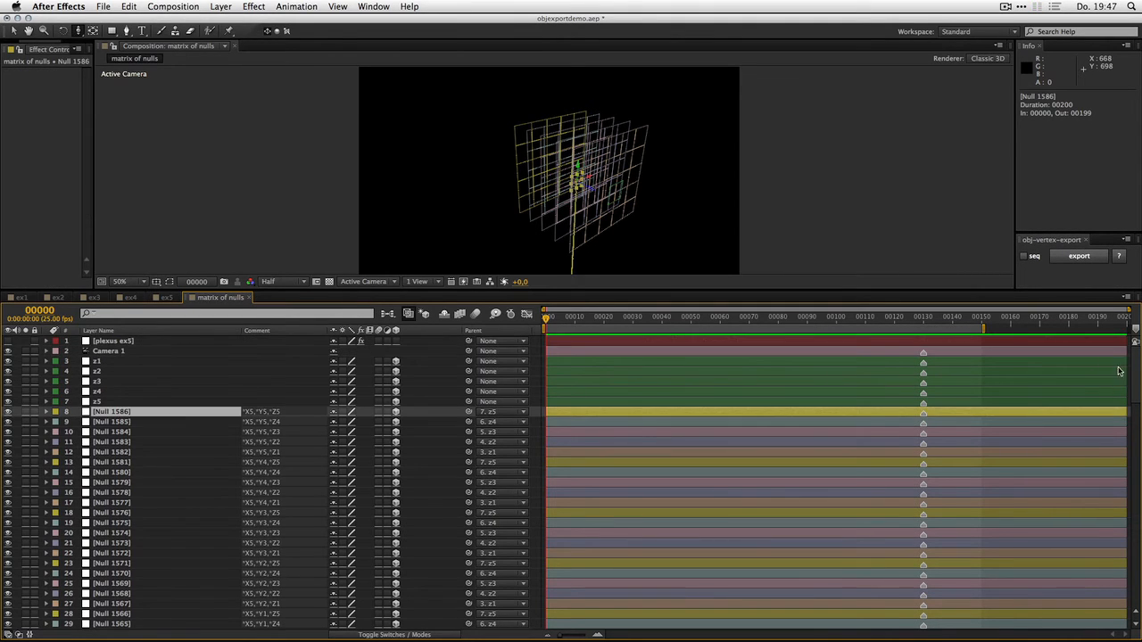
pyautogui.scroll(-3)
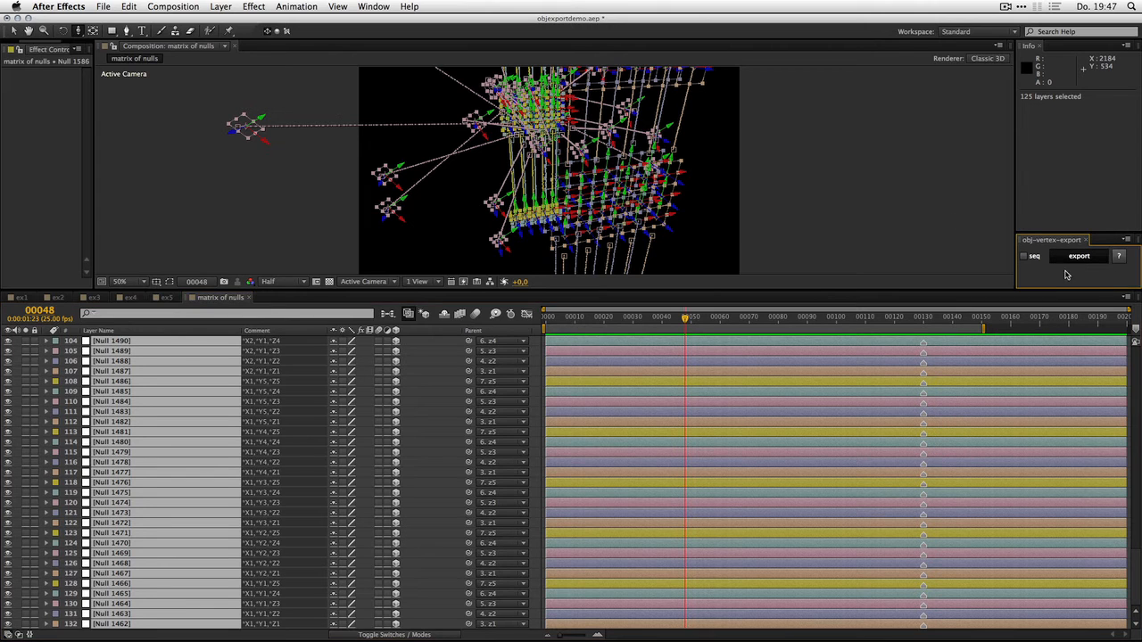
# - Start the OBJ export of the selected nulls with the EXAMPLE folder as output location
pyautogui.click(1079, 256)
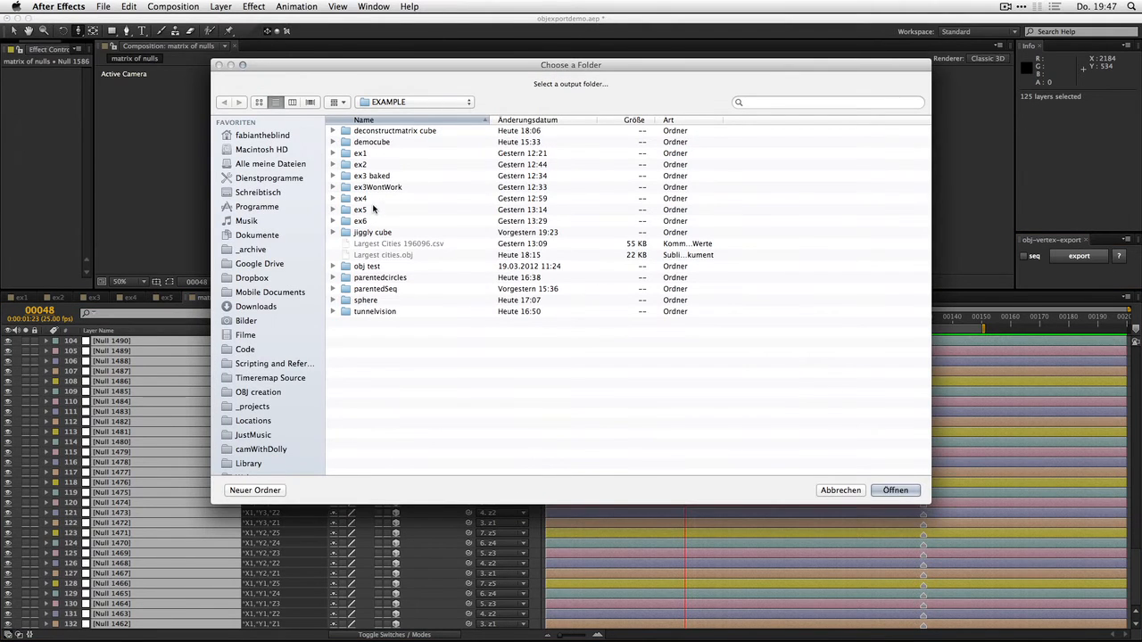
pyautogui.moveTo(886, 491)
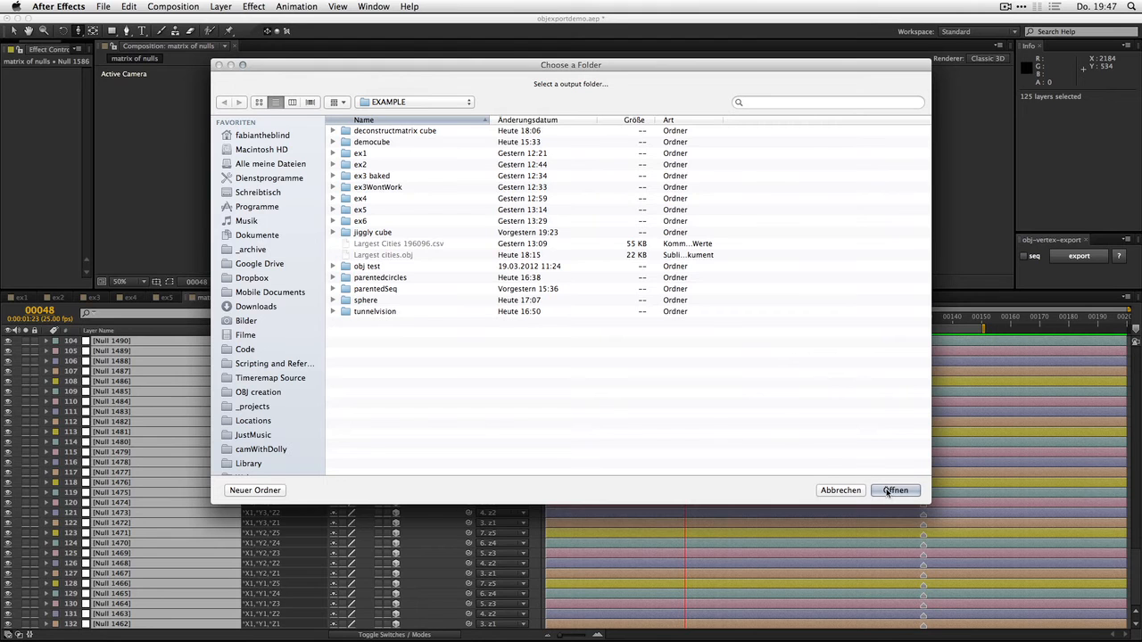
pyautogui.click(895, 490)
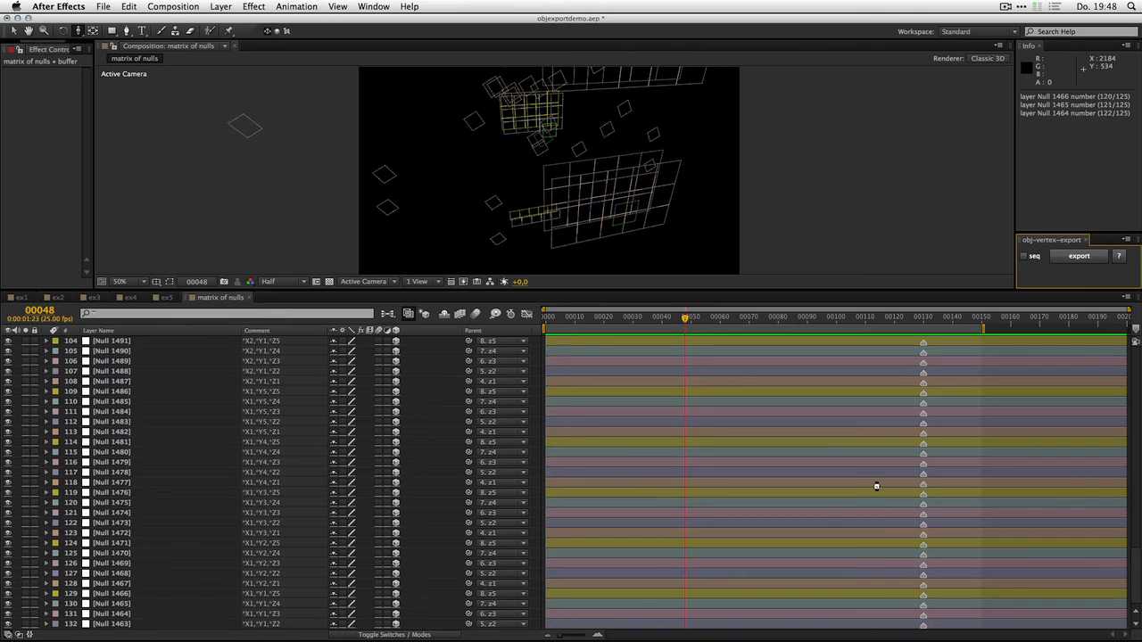
# - Export the nulls as one 'matrix of nulls' OBJ file and dismiss the 'wrote:' confirmation
pyautogui.click(1079, 256)
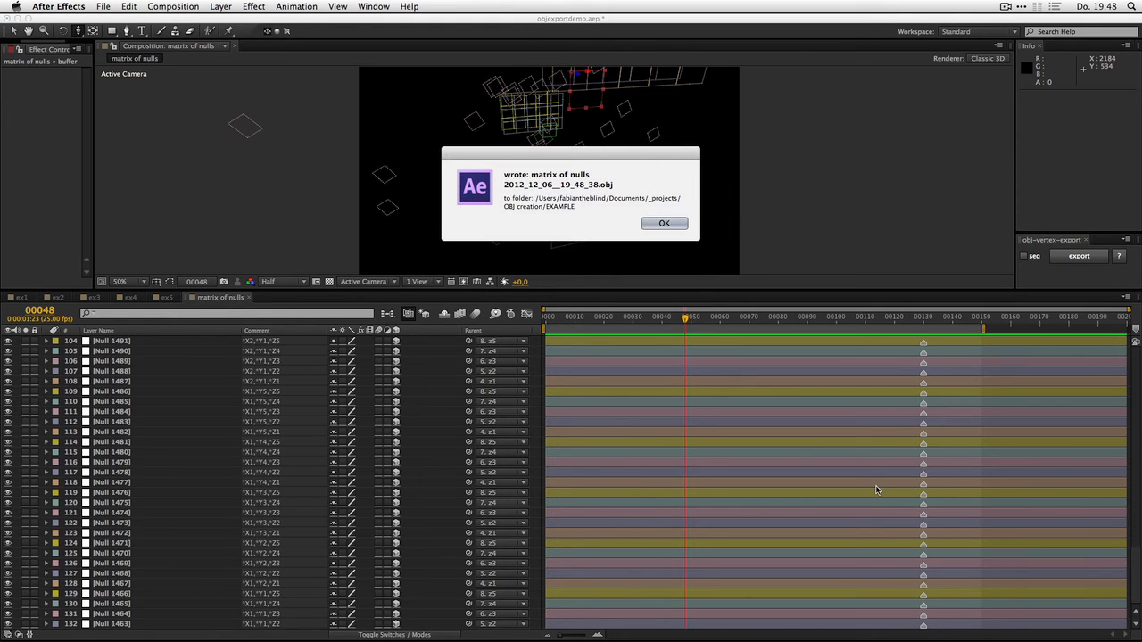
pyautogui.doubleClick(557, 174)
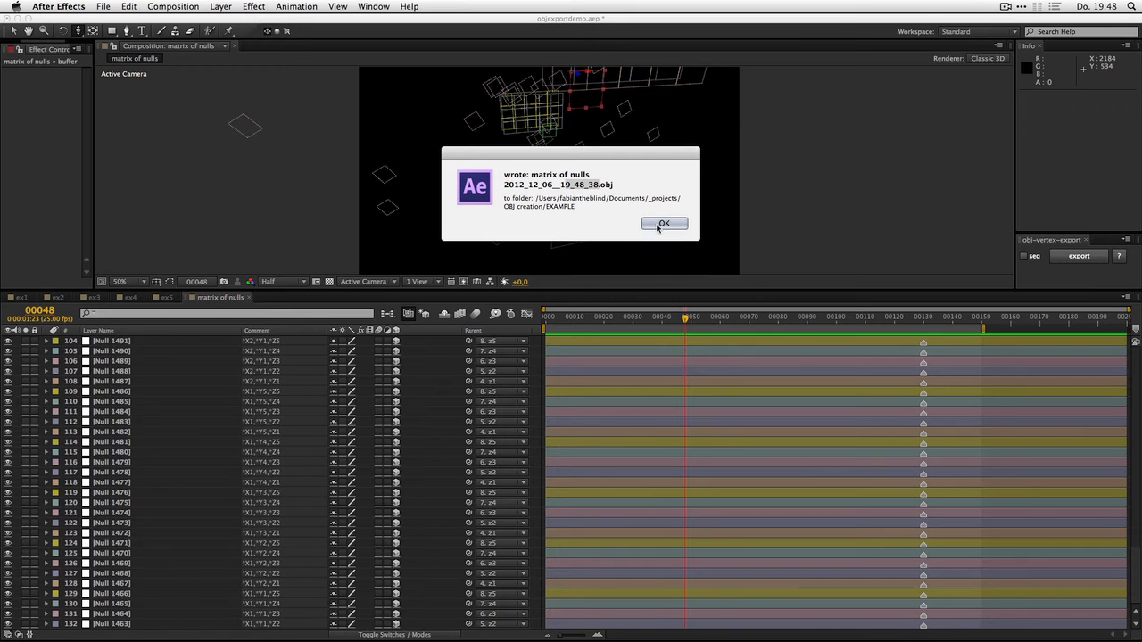
pyautogui.click(664, 223)
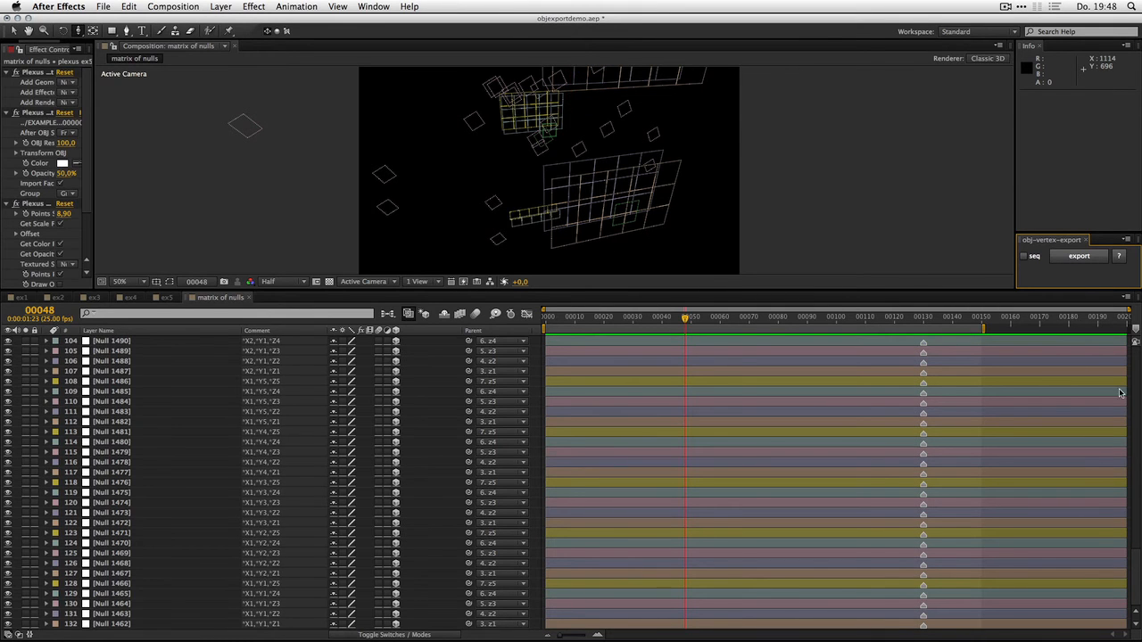
pyautogui.moveTo(93, 170)
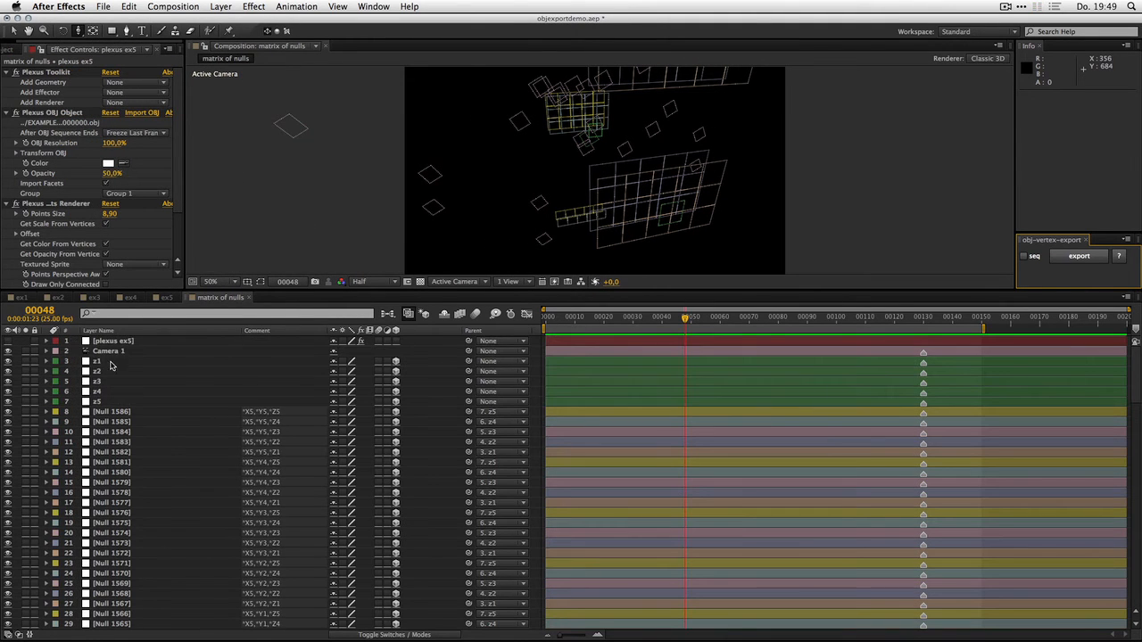
pyautogui.moveTo(1024, 261)
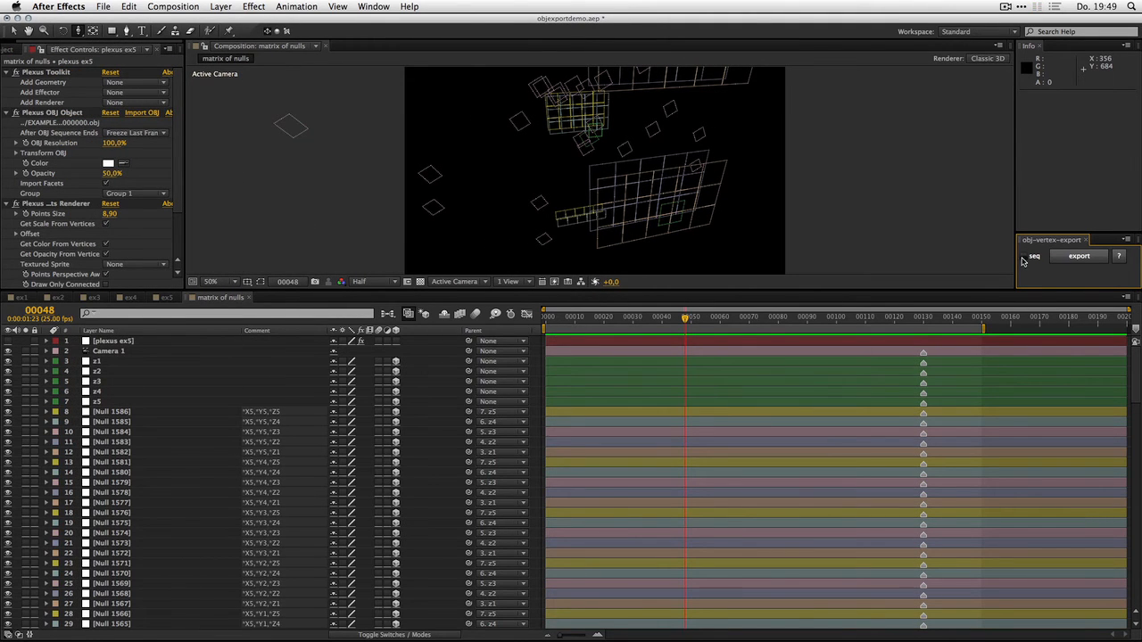
# - Turn on the seq checkbox for OBJ sequence output and reselect the null layers
pyautogui.click(1024, 256)
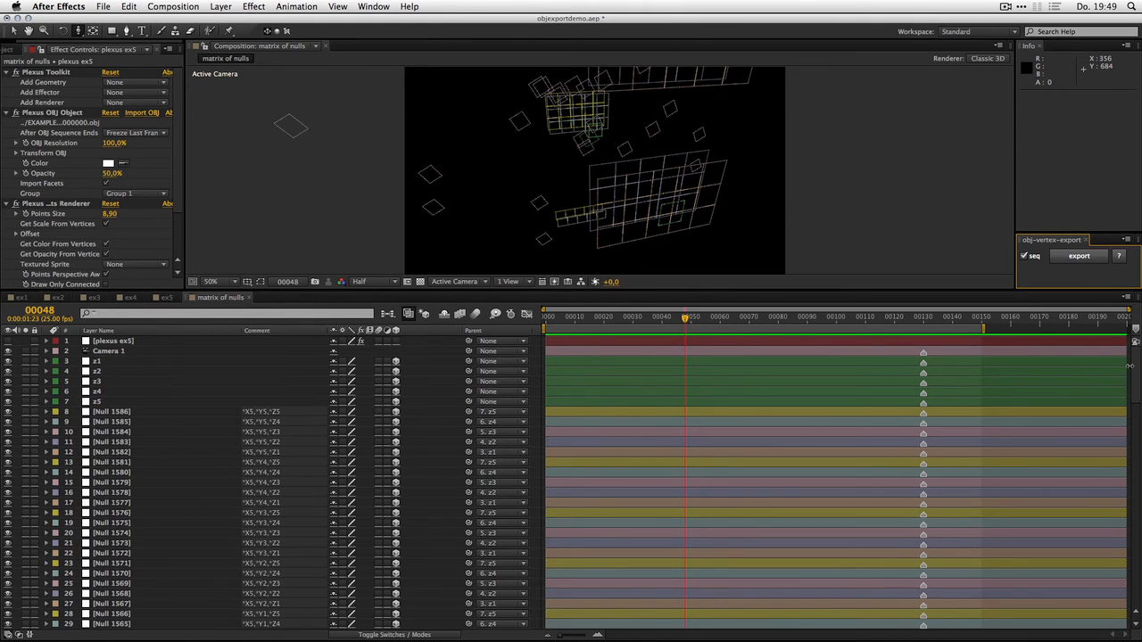
pyautogui.click(111, 412)
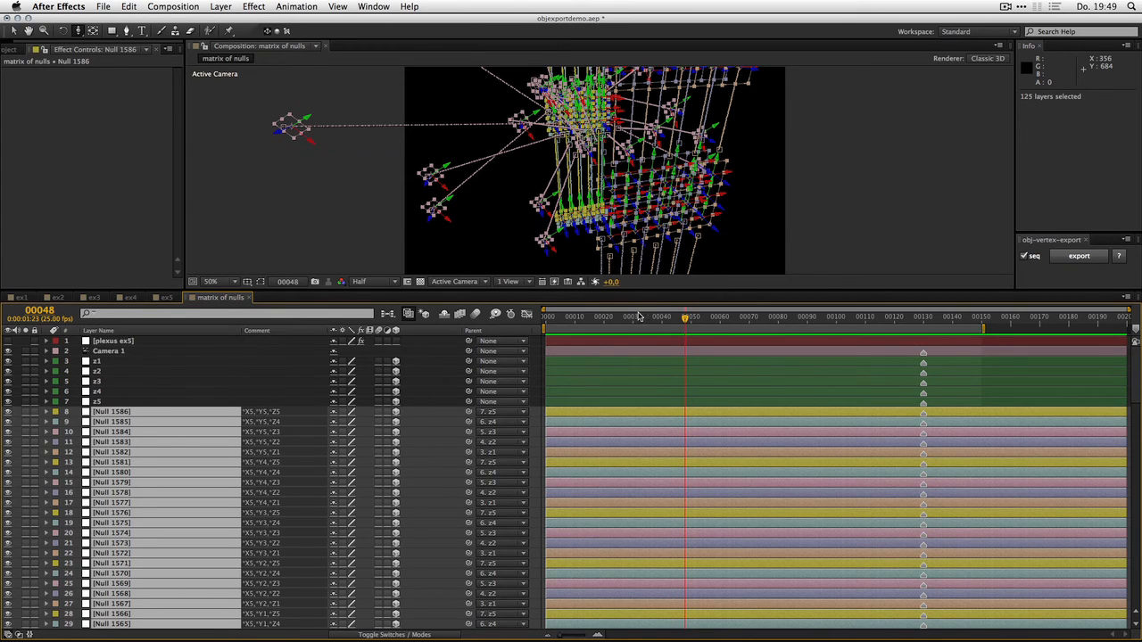
pyautogui.moveTo(962, 319)
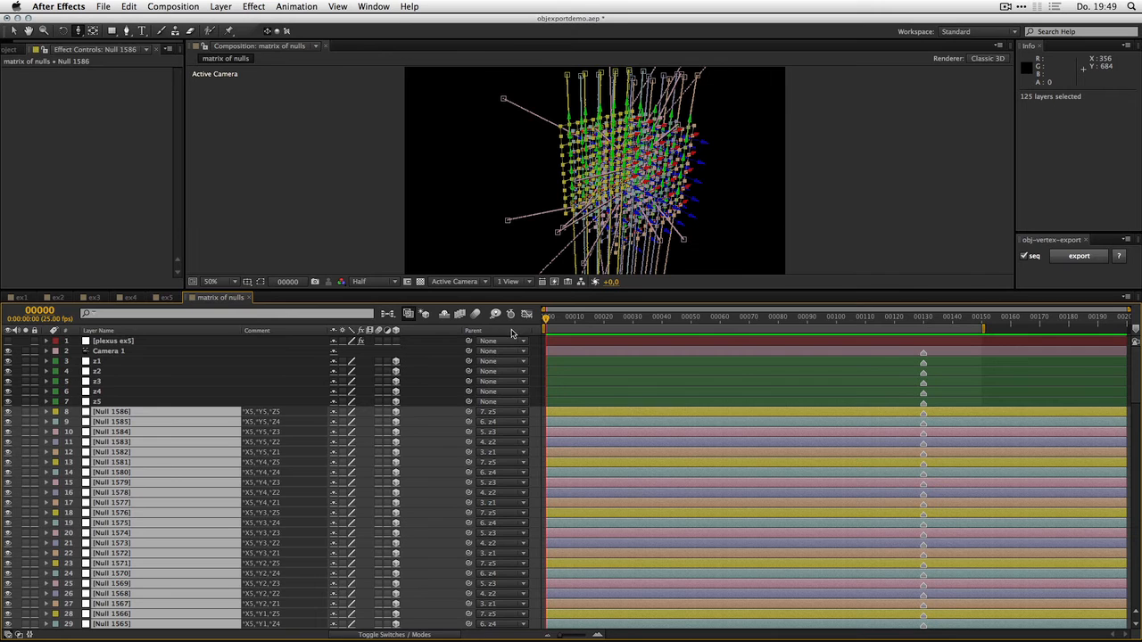
# - Export the null sequence into a newly created folder named exampleExportFolder
pyautogui.click(1079, 256)
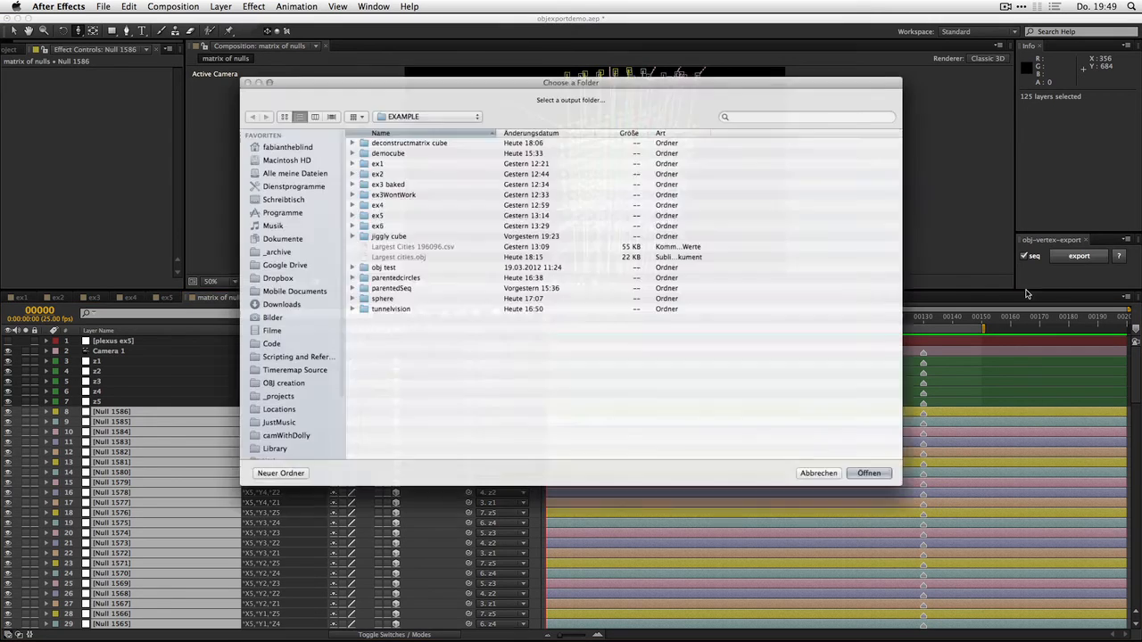
pyautogui.click(281, 473)
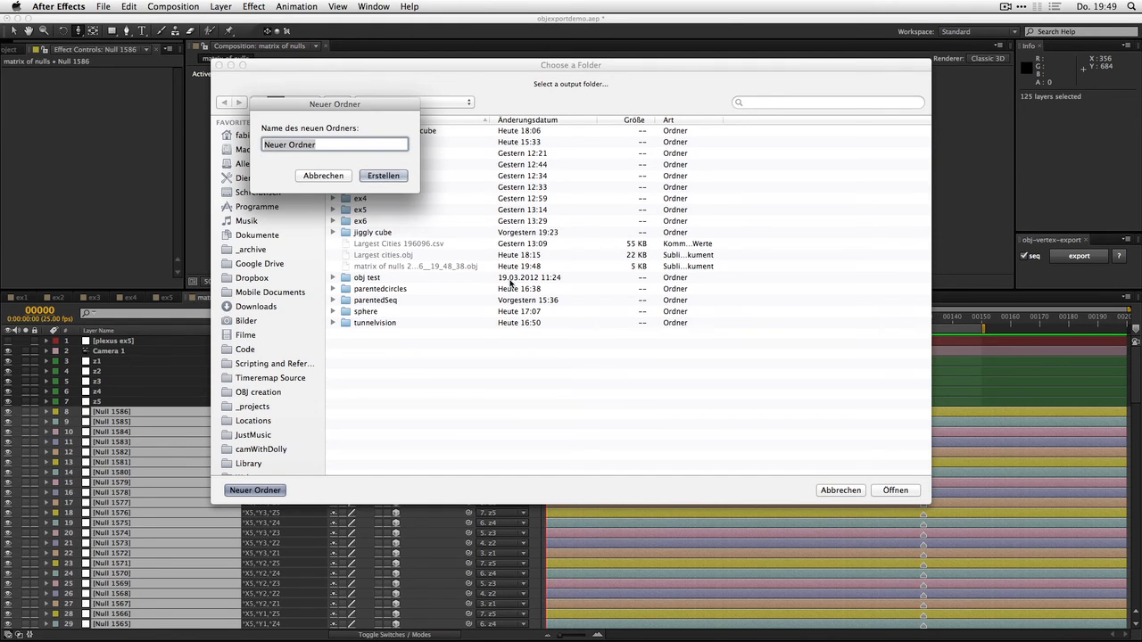
pyautogui.write('exampleEx')
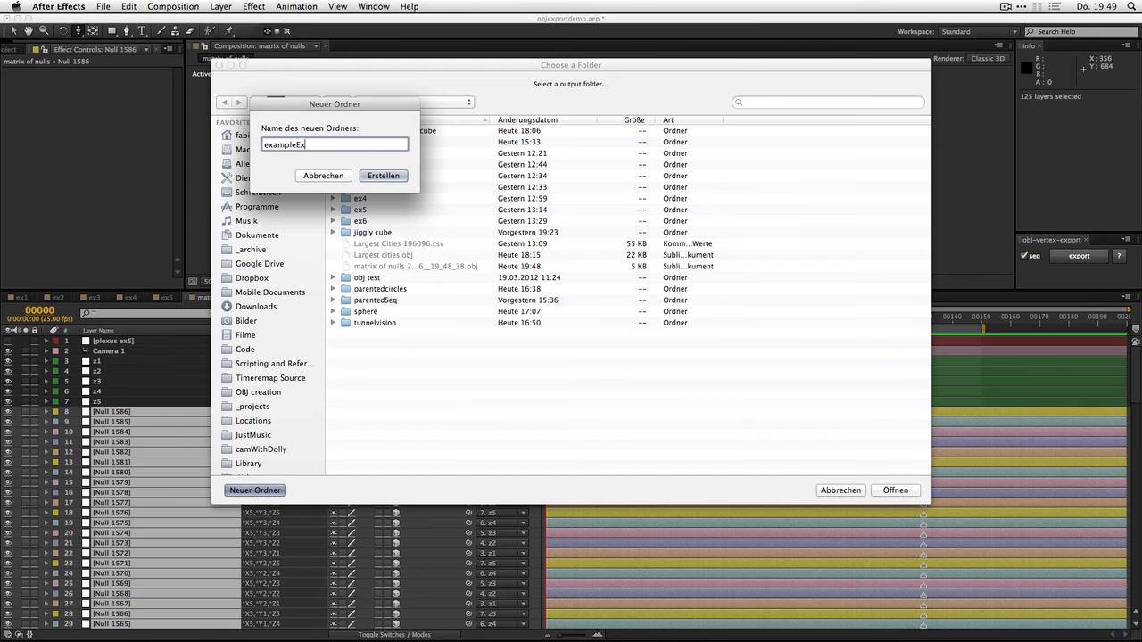
pyautogui.write('portFold')
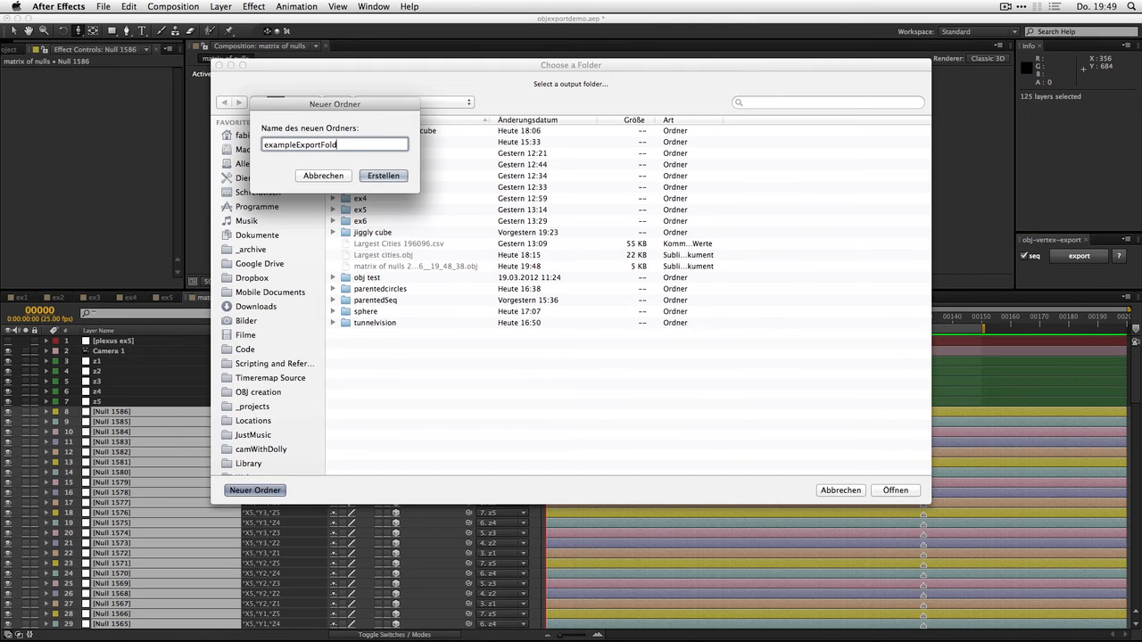
pyautogui.click(383, 175)
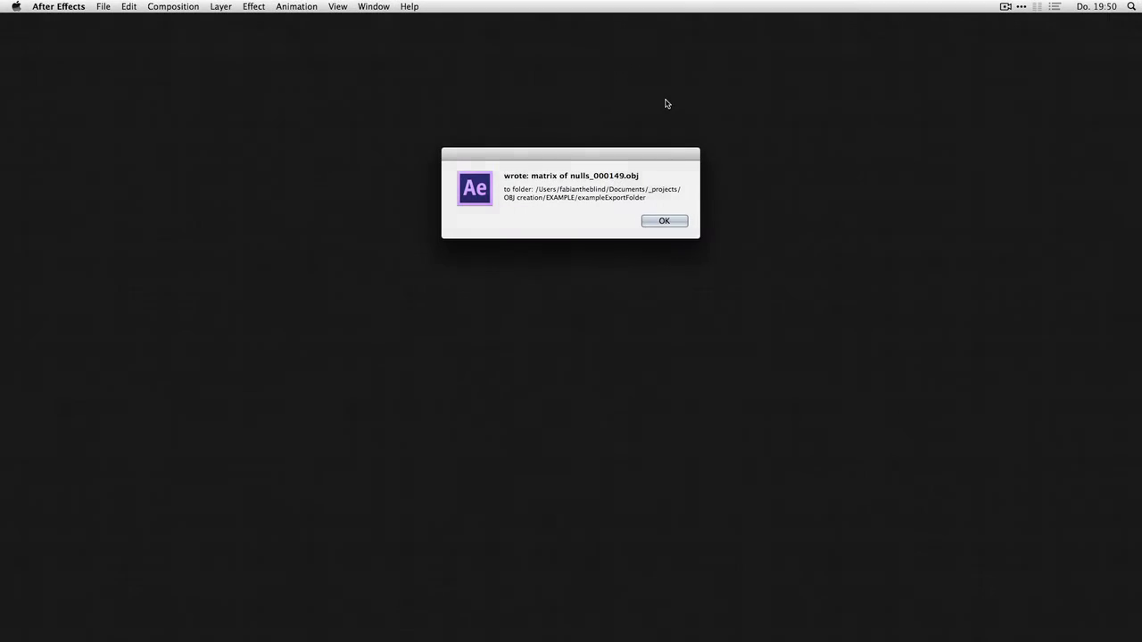
# - Dismiss the export-complete alert, jump to the animation's end, then back to frame 36
pyautogui.click(664, 220)
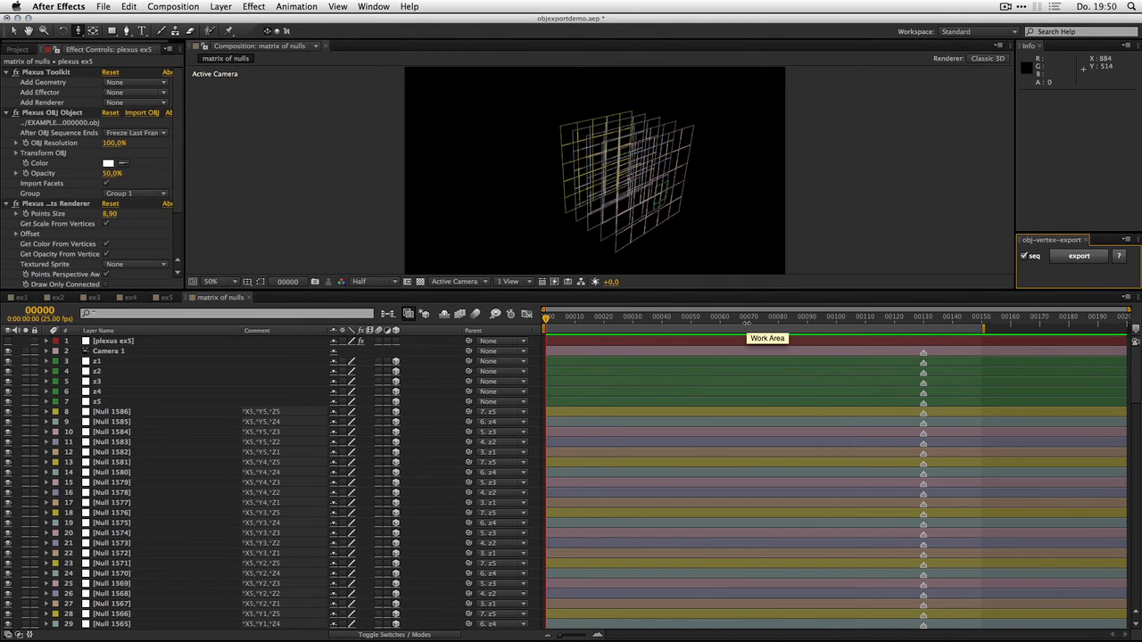
pyautogui.moveTo(828, 318)
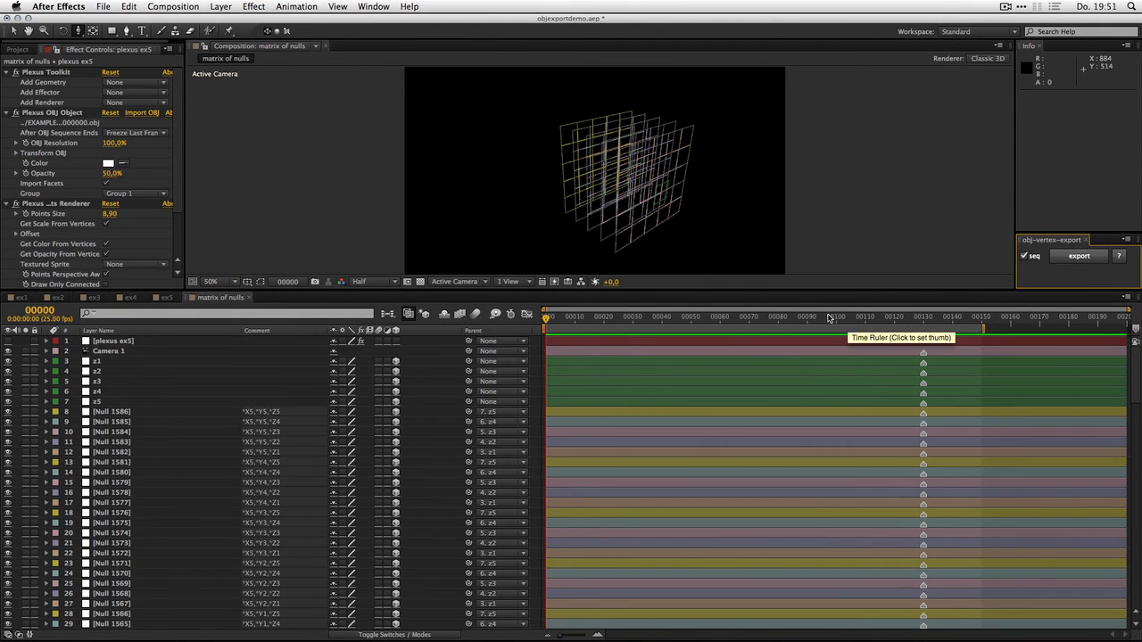
pyautogui.click(981, 317)
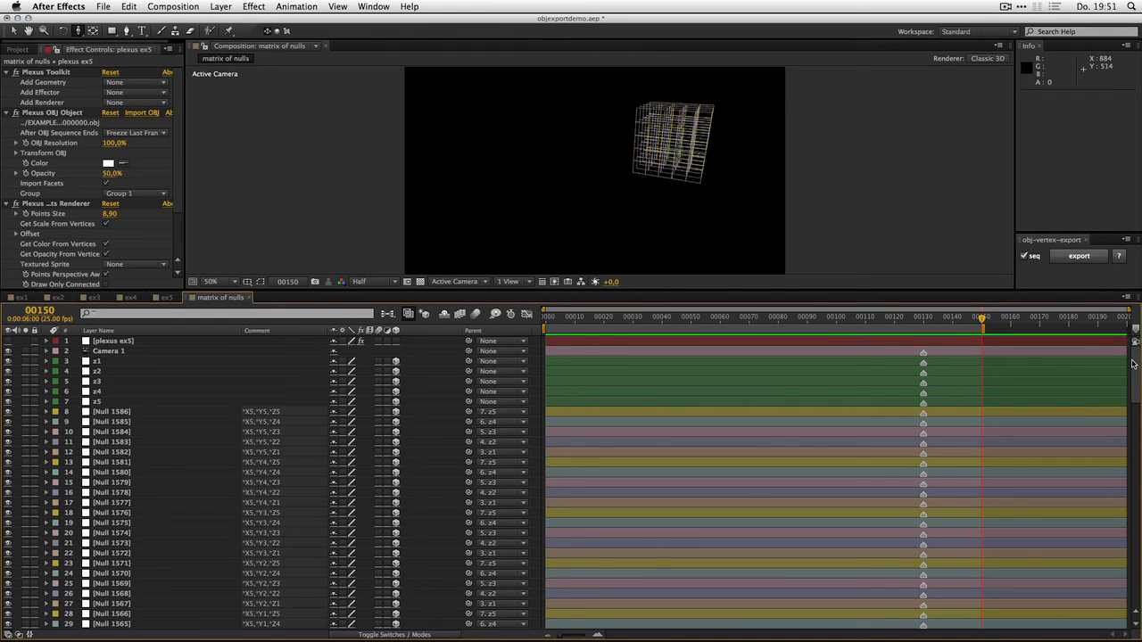
pyautogui.scroll(-3)
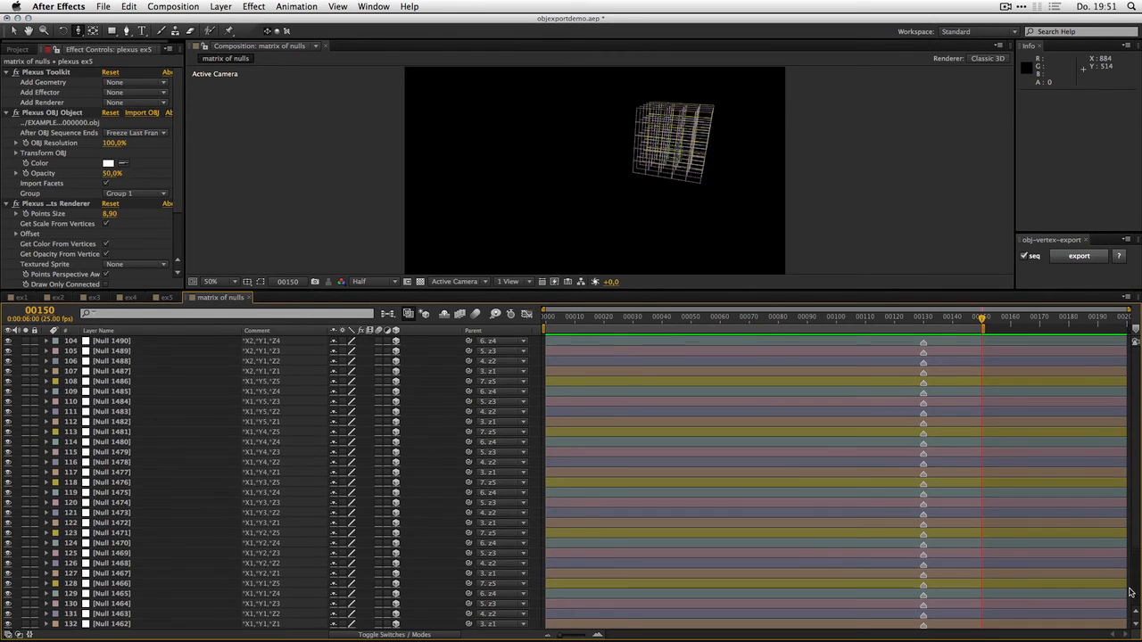
pyautogui.moveTo(1106, 539)
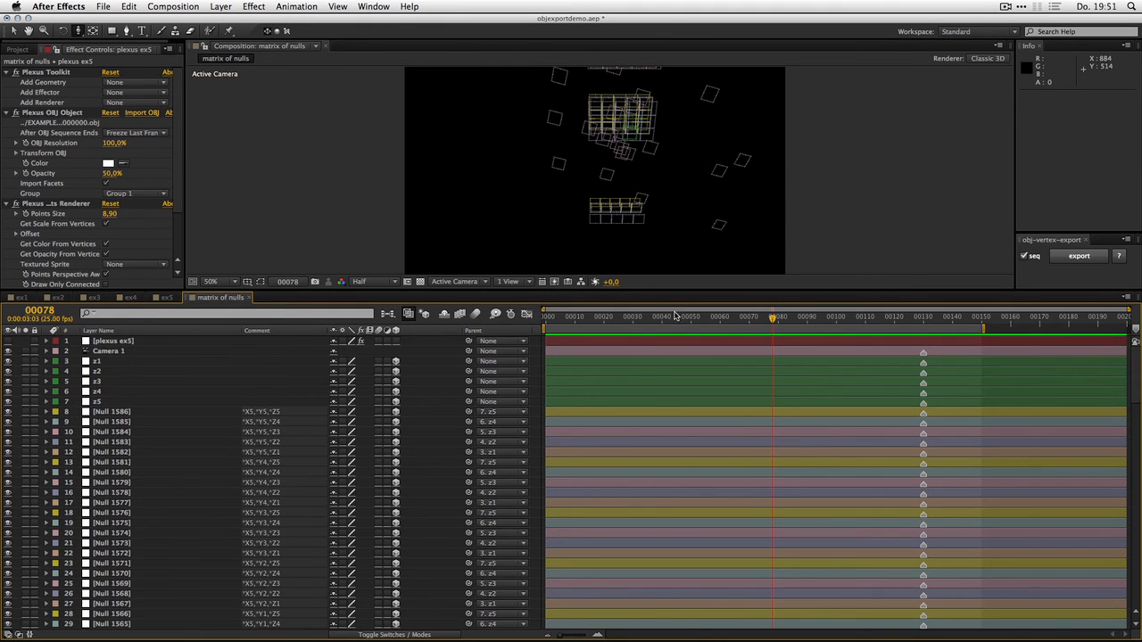
pyautogui.moveTo(671, 318)
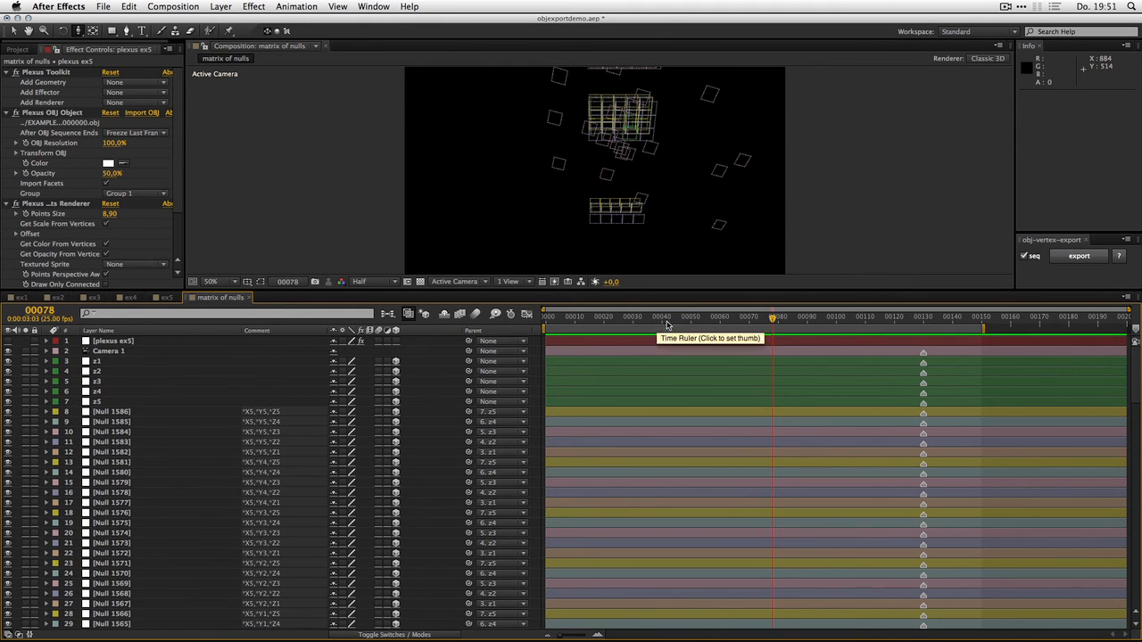
pyautogui.click(652, 317)
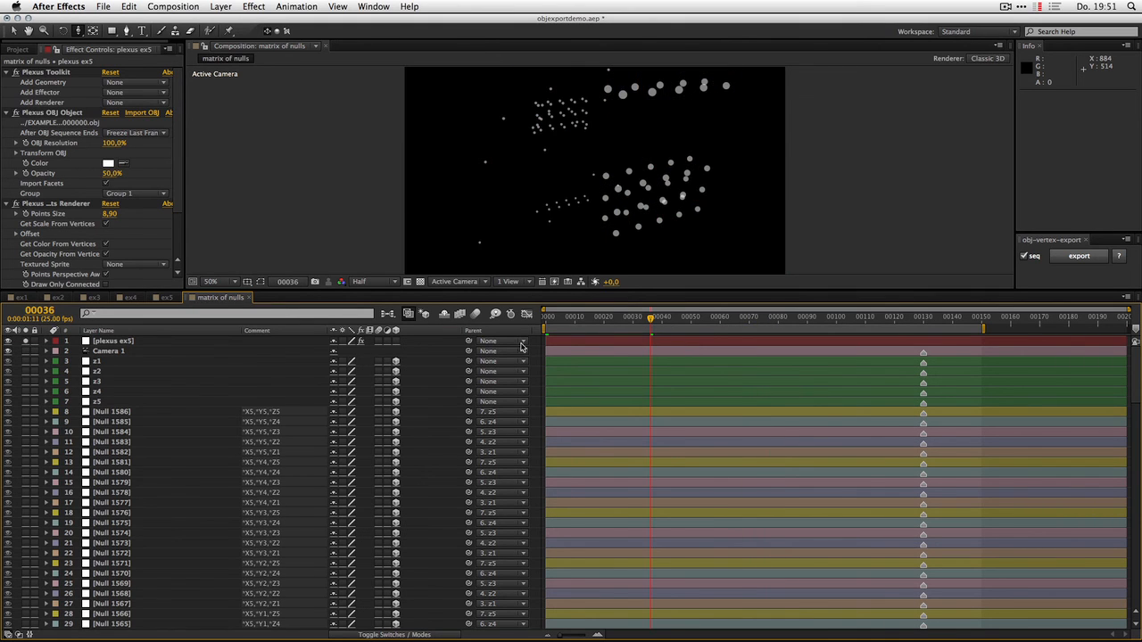
# - Scrub through later frames comparing Plexus points with the nulls, then return to frame 0
pyautogui.click(670, 323)
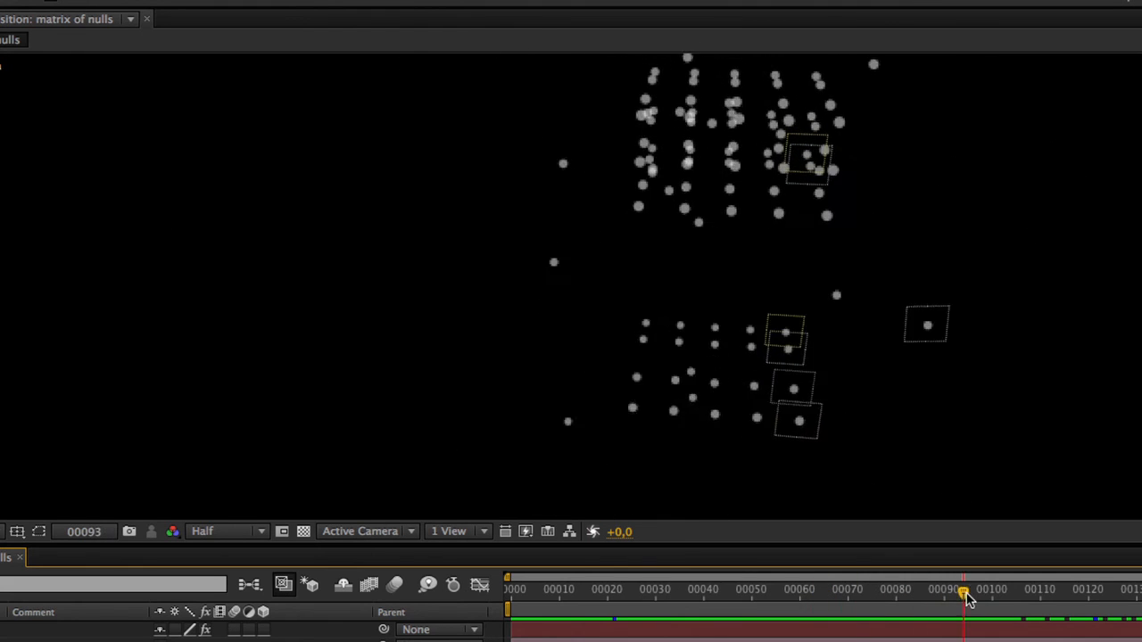
pyautogui.moveTo(963, 596); pyautogui.dragTo(887, 596)
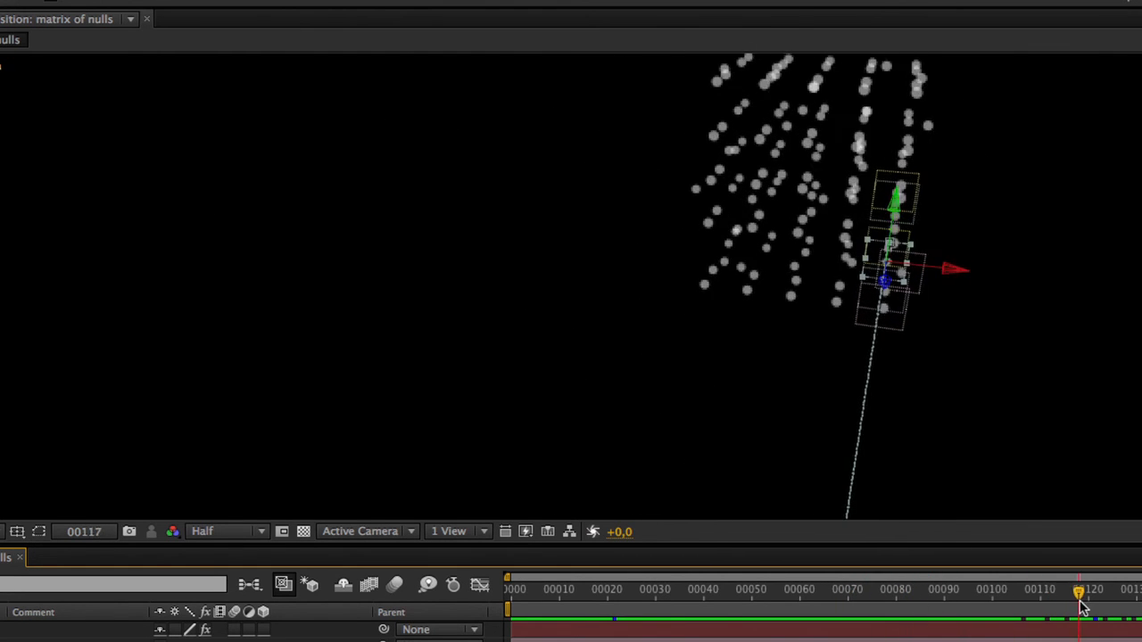
pyautogui.moveTo(1079, 607); pyautogui.dragTo(881, 592)
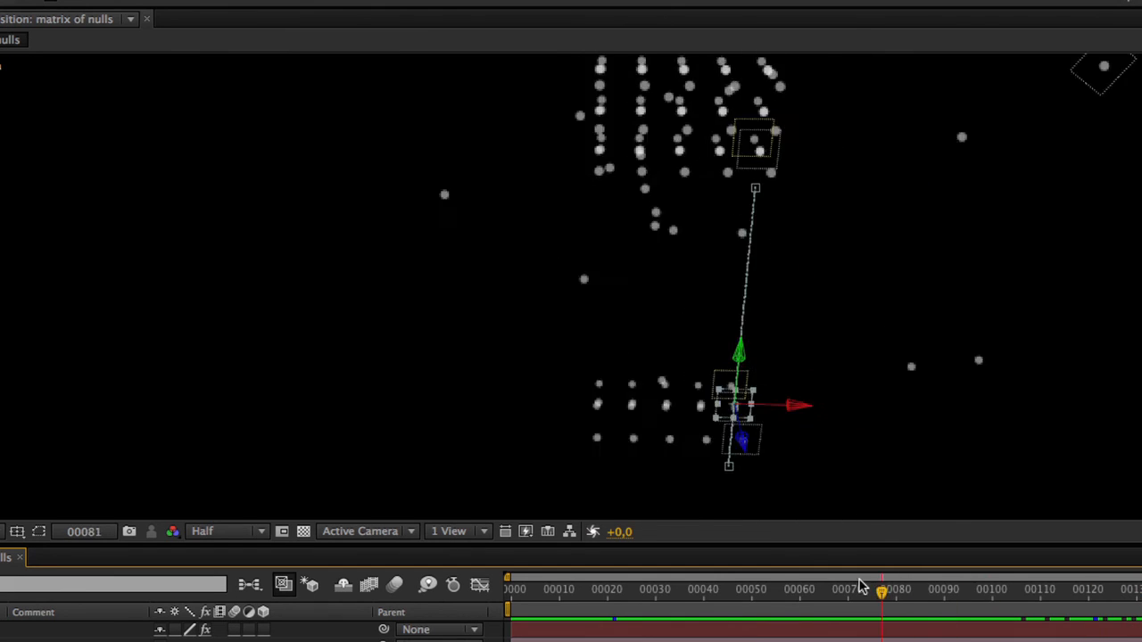
pyautogui.click(510, 589)
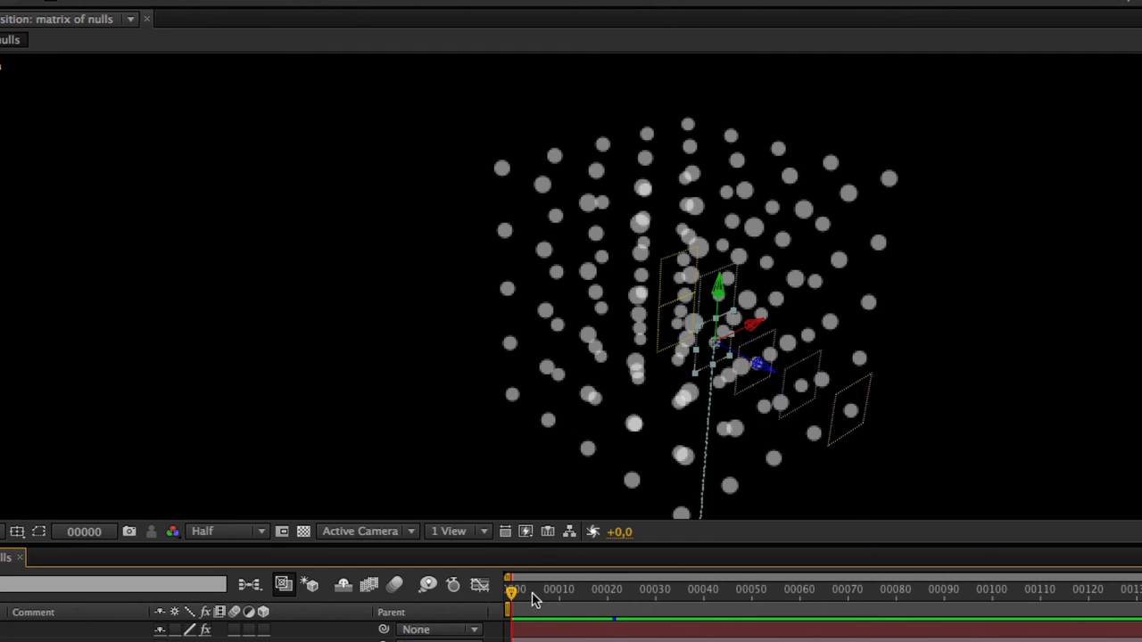
pyautogui.moveTo(535, 599)
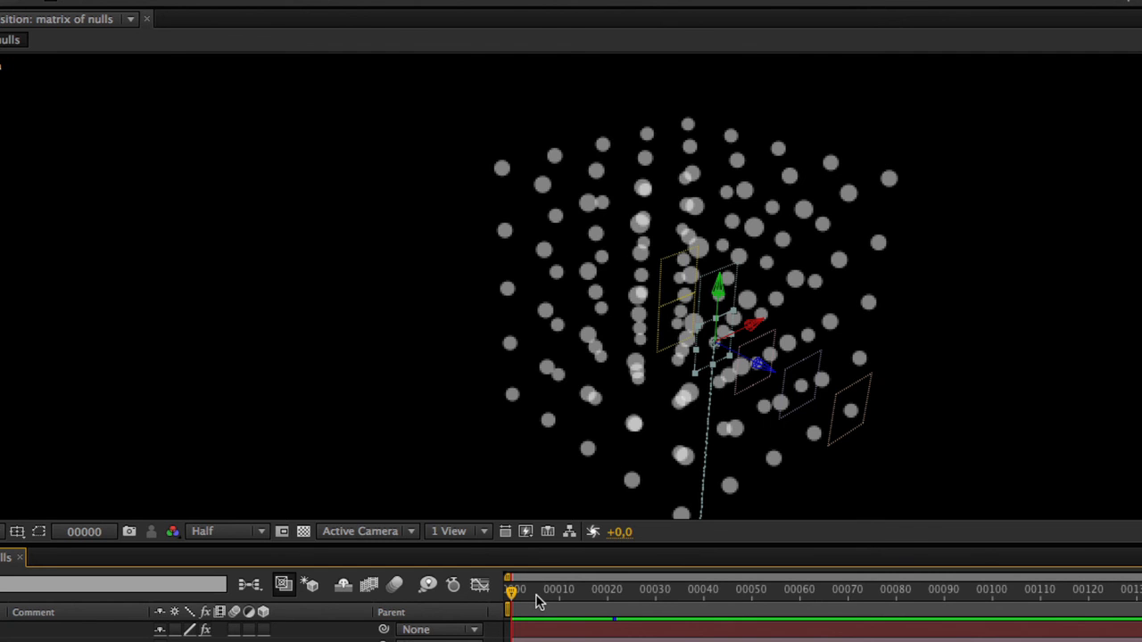